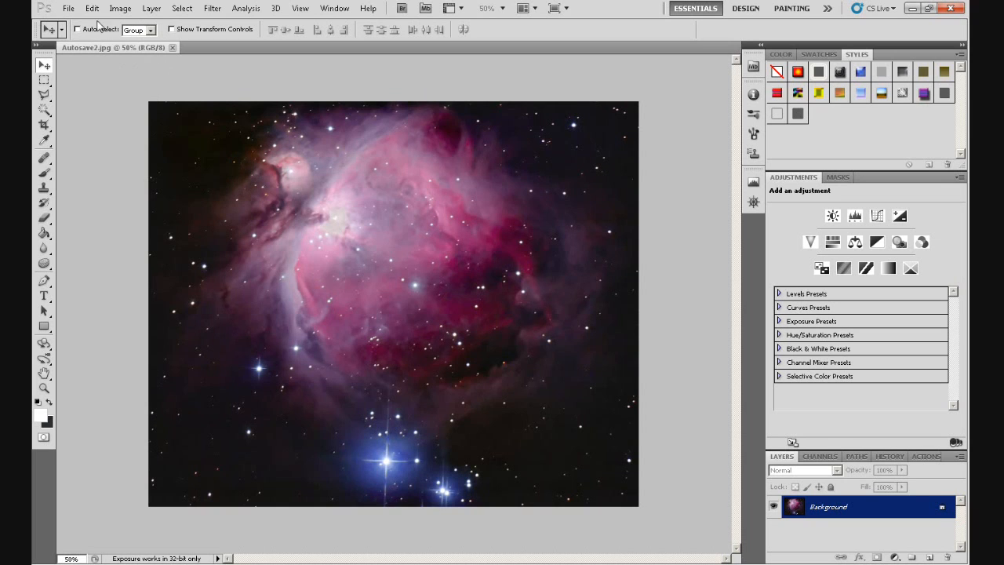
Duplicate the Orion nebula image as a new document named 'Autosave2 copy'
left_click(119, 9)
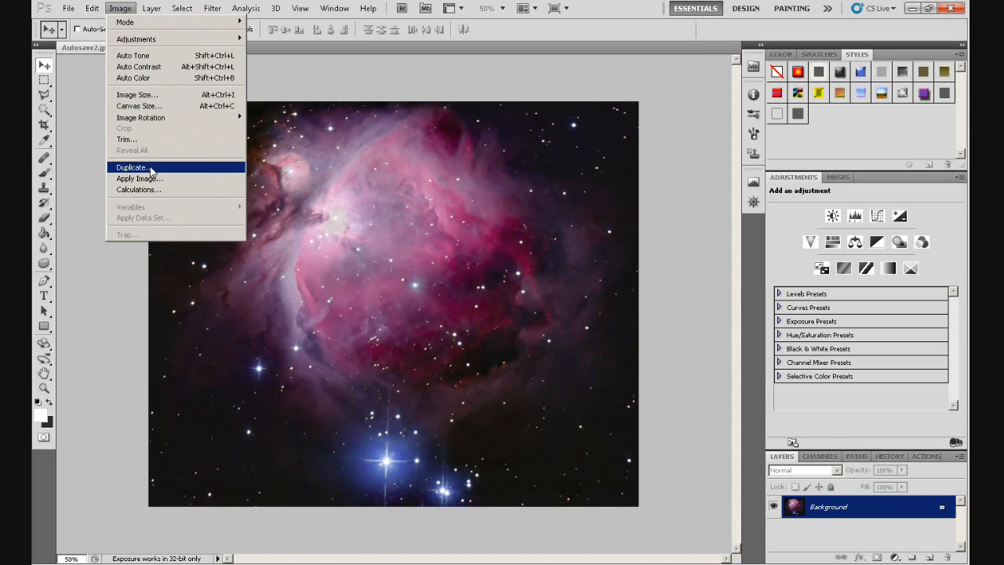
left_click(131, 167)
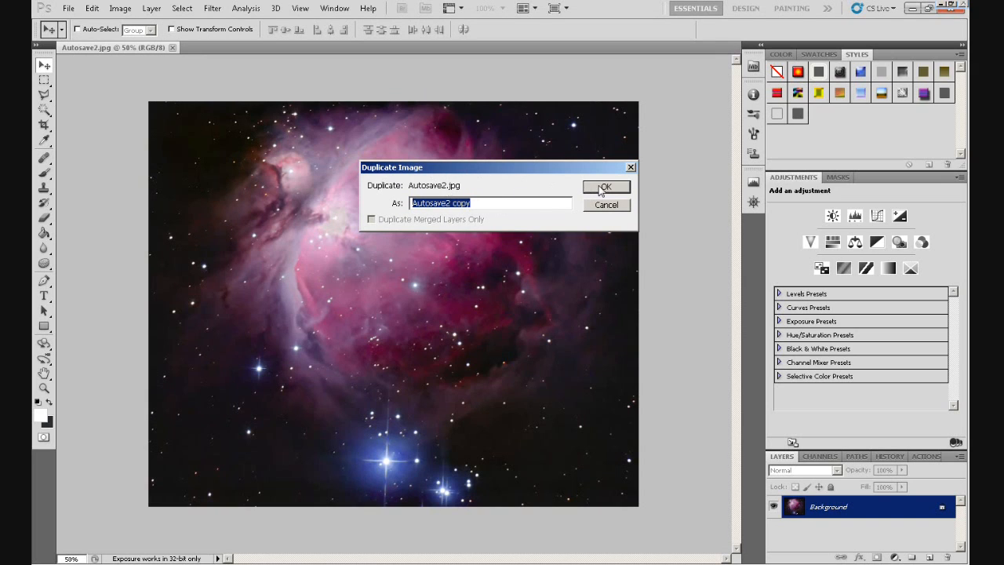
left_click(605, 186)
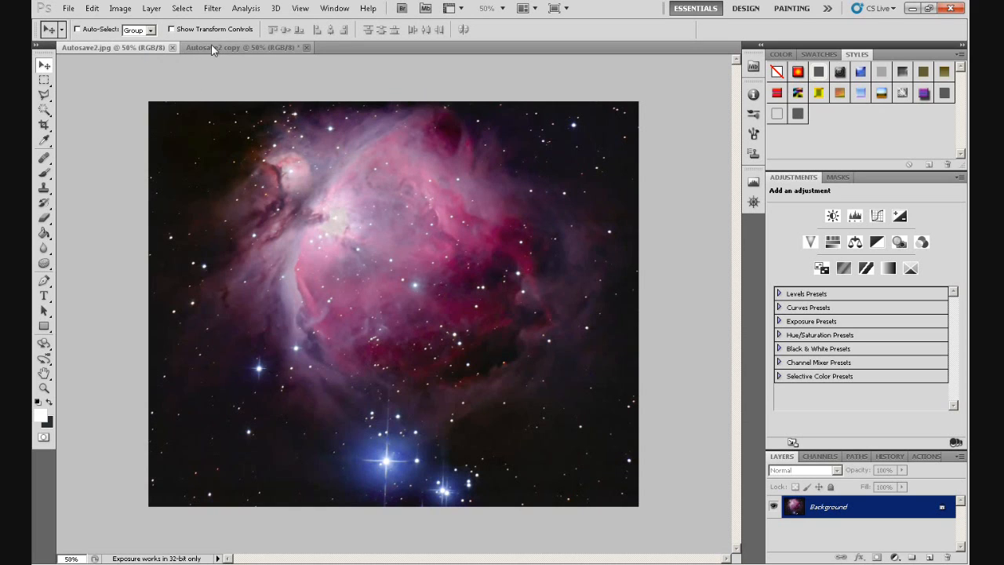
mouse_move(198, 52)
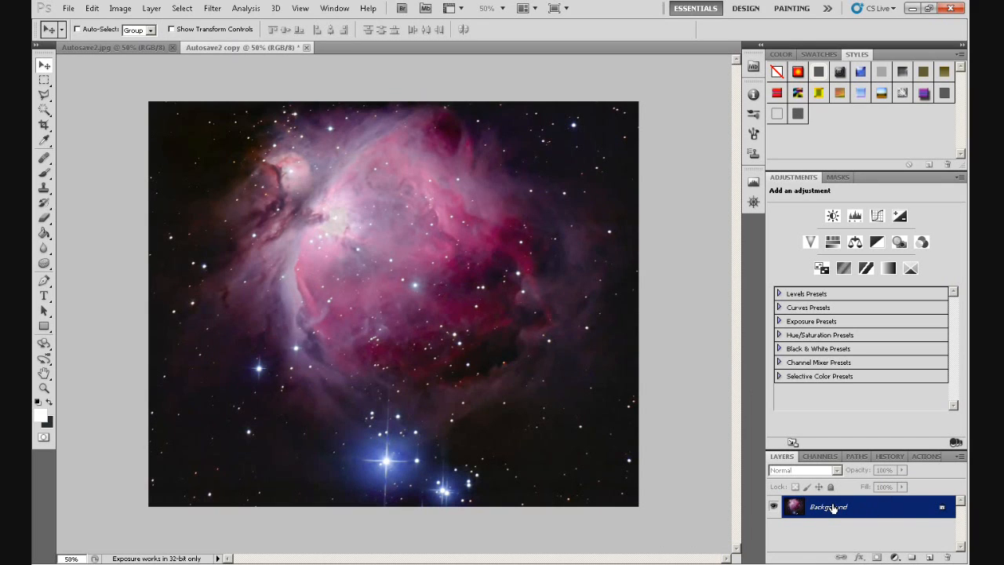
mouse_move(850, 512)
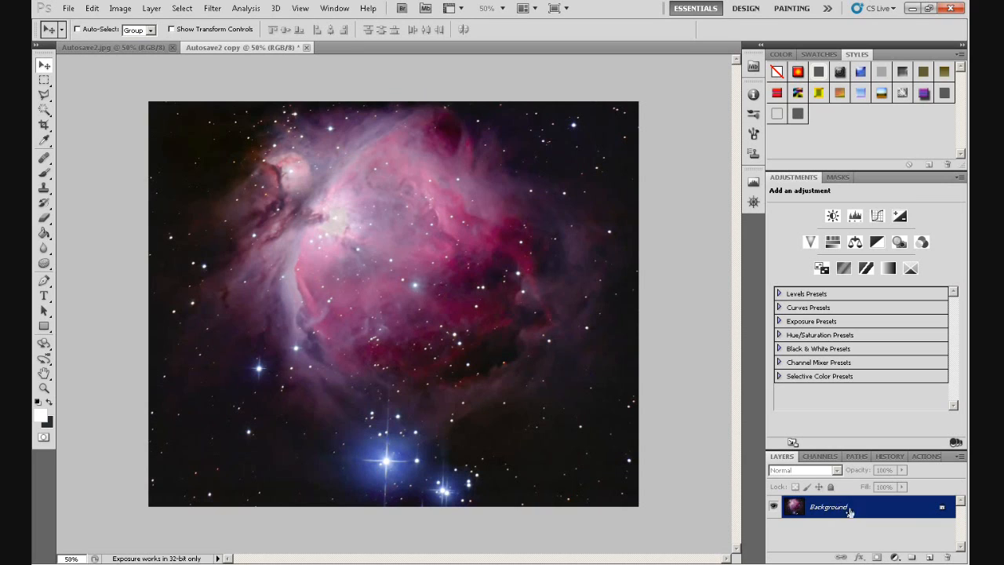
mouse_move(839, 512)
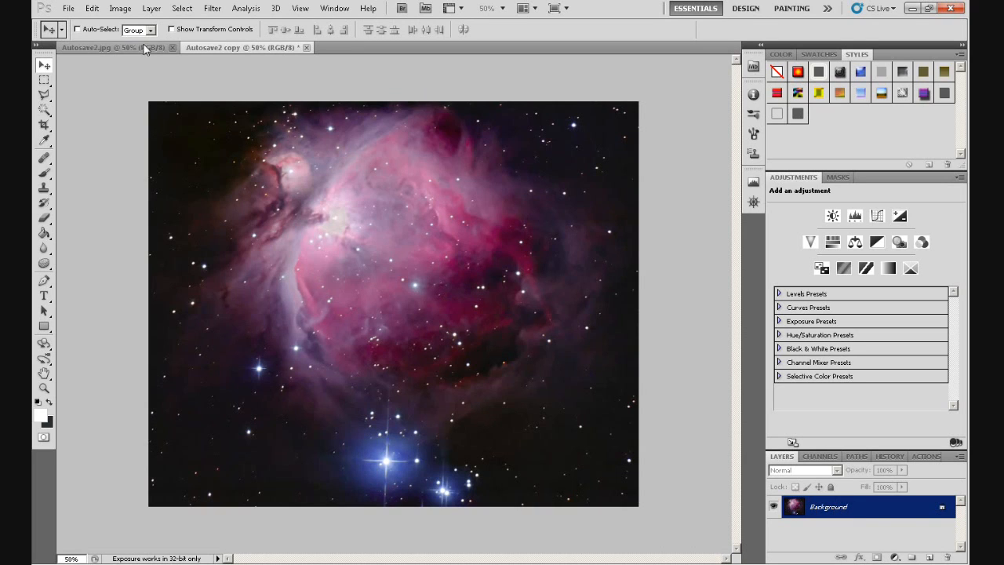
left_click(150, 8)
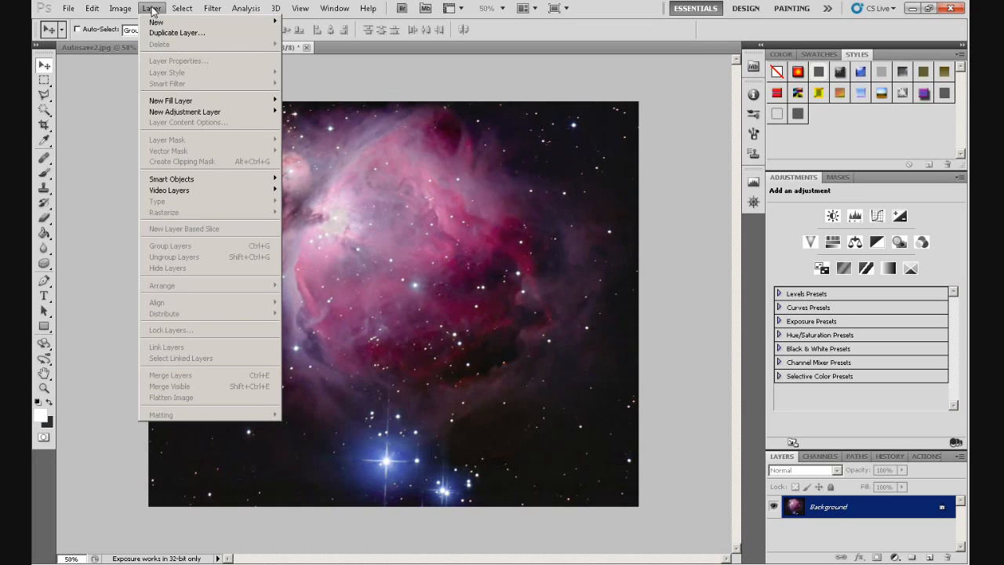
mouse_move(171, 396)
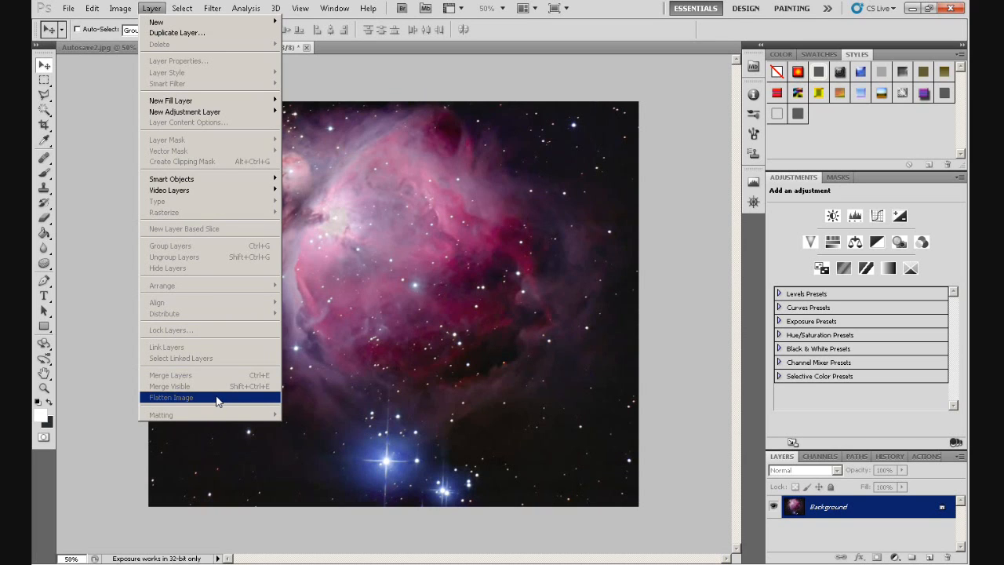
left_click(171, 397)
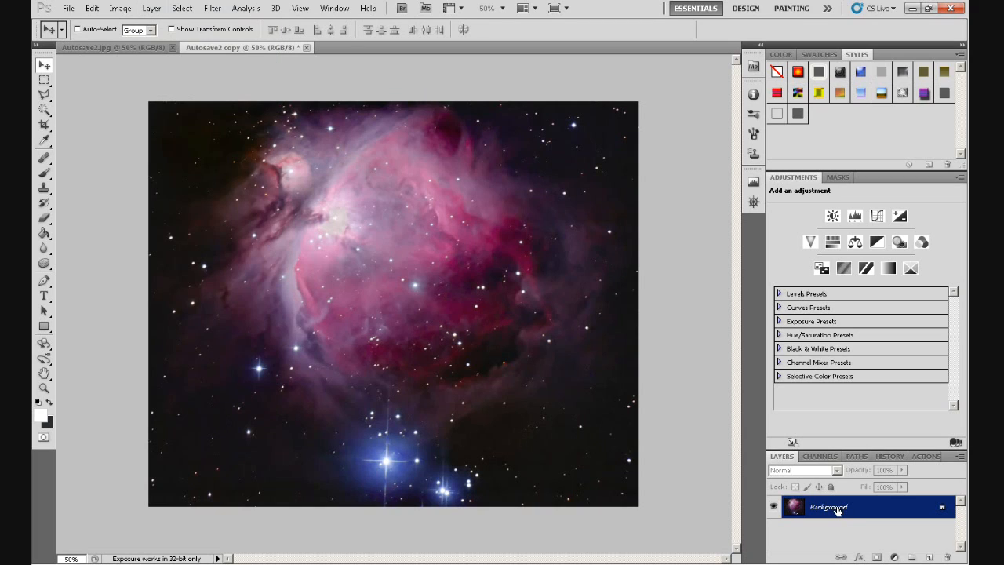
mouse_move(828, 512)
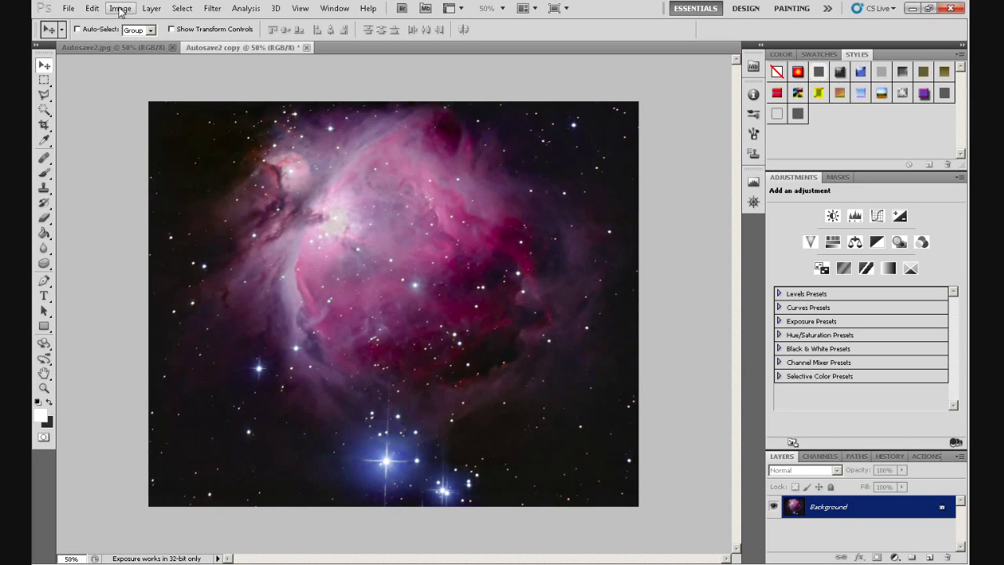
Convert the Autosave2 copy document to Lab Color mode through Image > Mode
left_click(120, 7)
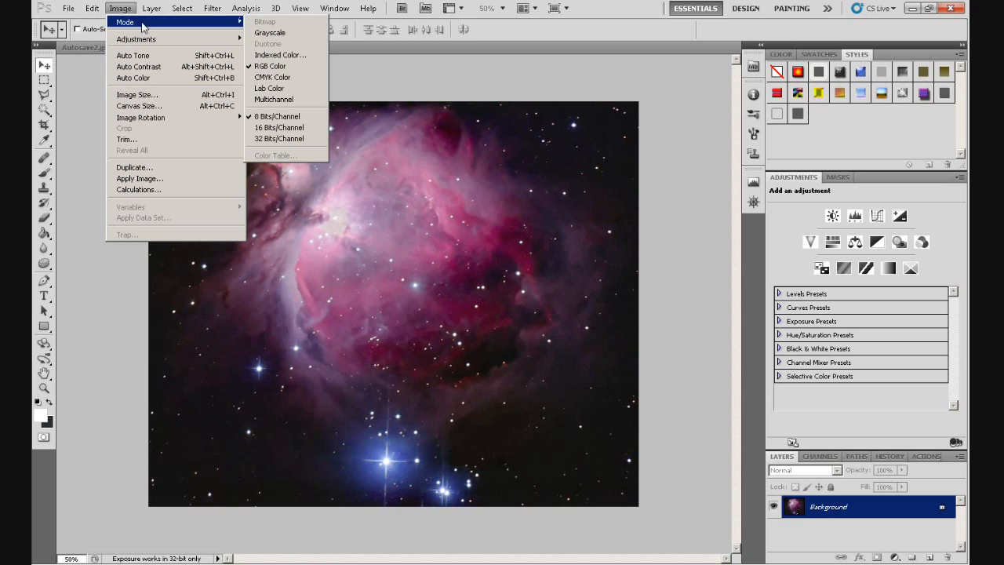
mouse_move(269, 88)
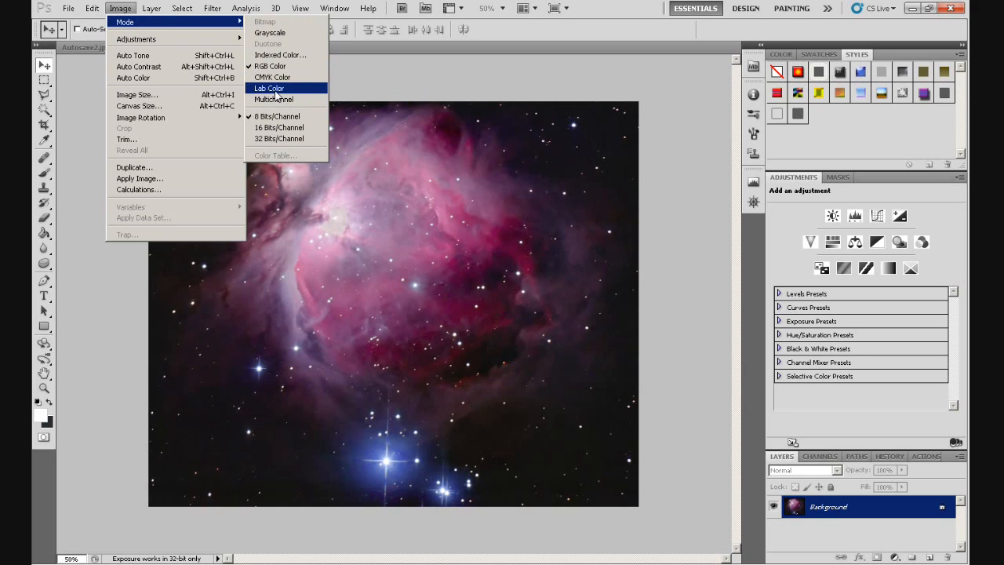
mouse_move(270, 66)
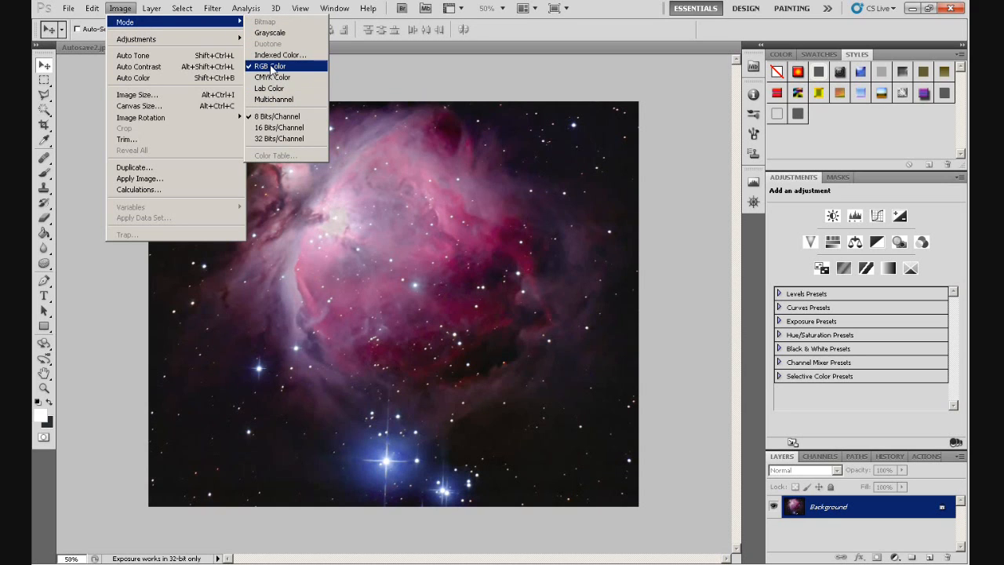
mouse_move(270, 88)
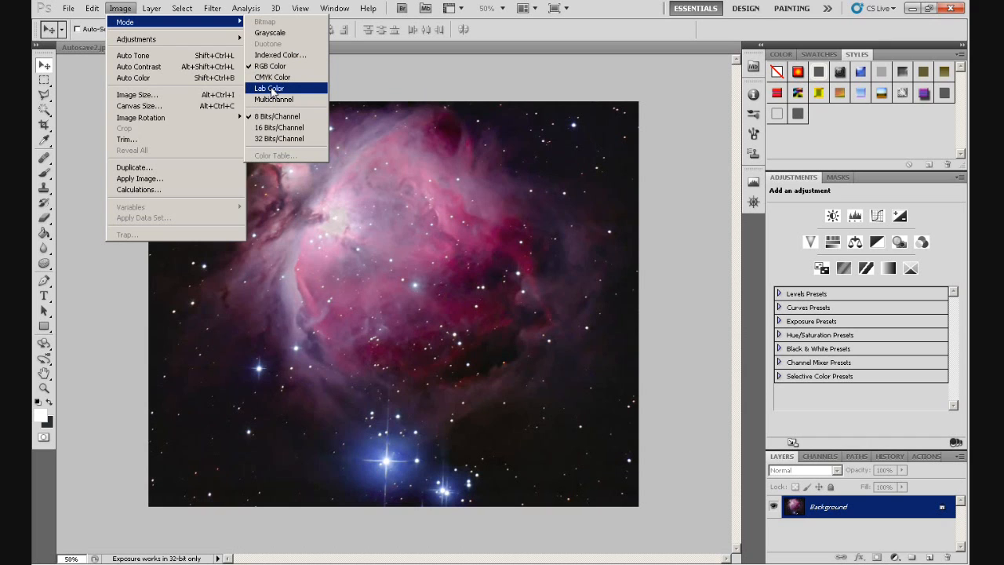
left_click(269, 88)
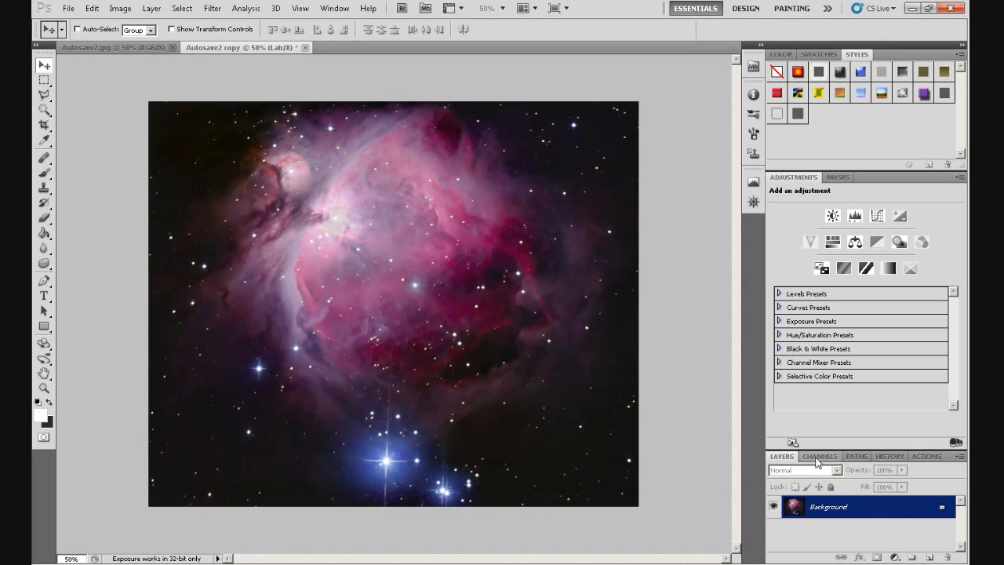
Show the Channels panel and view the Lightness channel on its own
left_click(819, 455)
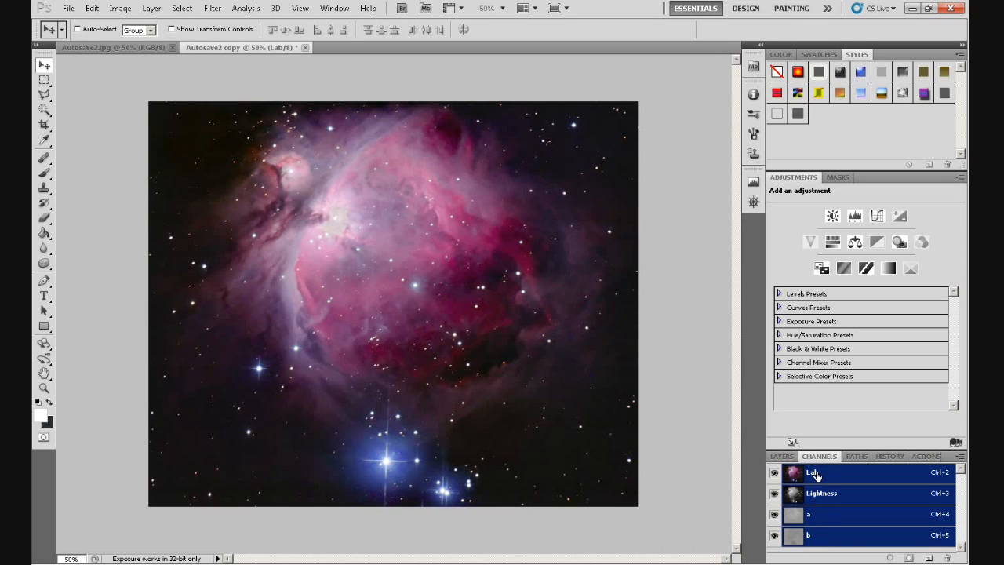
left_click(774, 513)
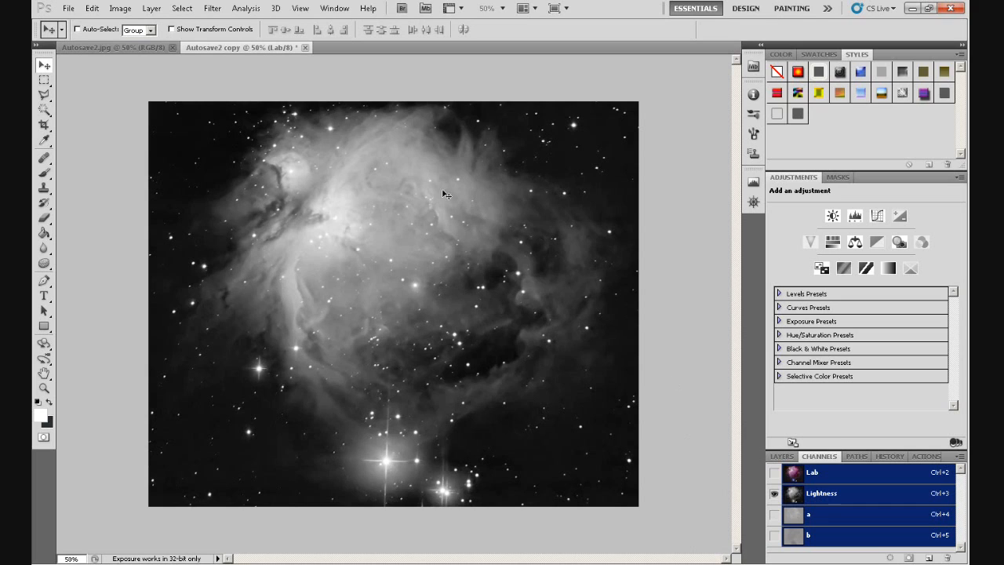
mouse_move(437, 355)
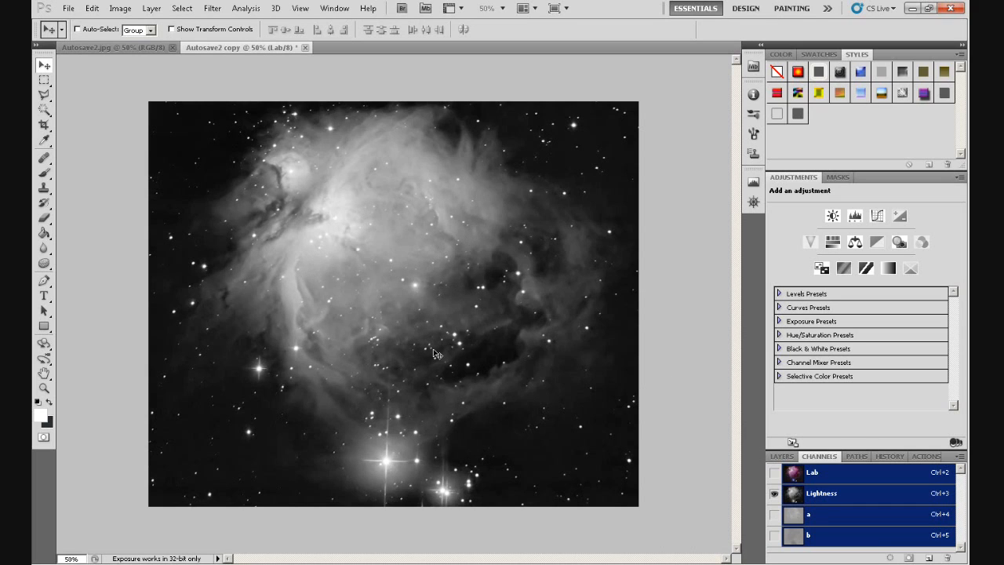
mouse_move(510, 329)
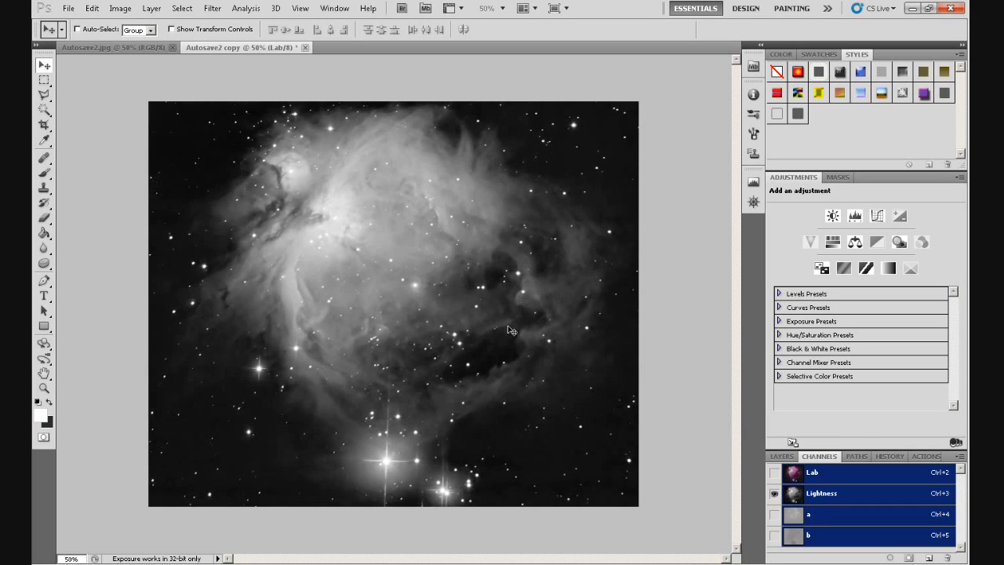
mouse_move(362, 299)
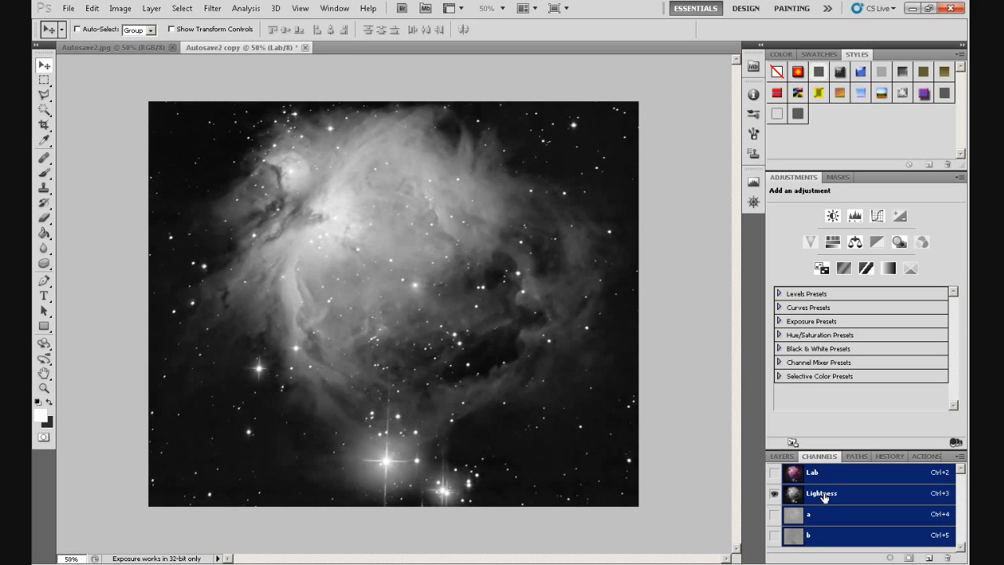
left_click(774, 515)
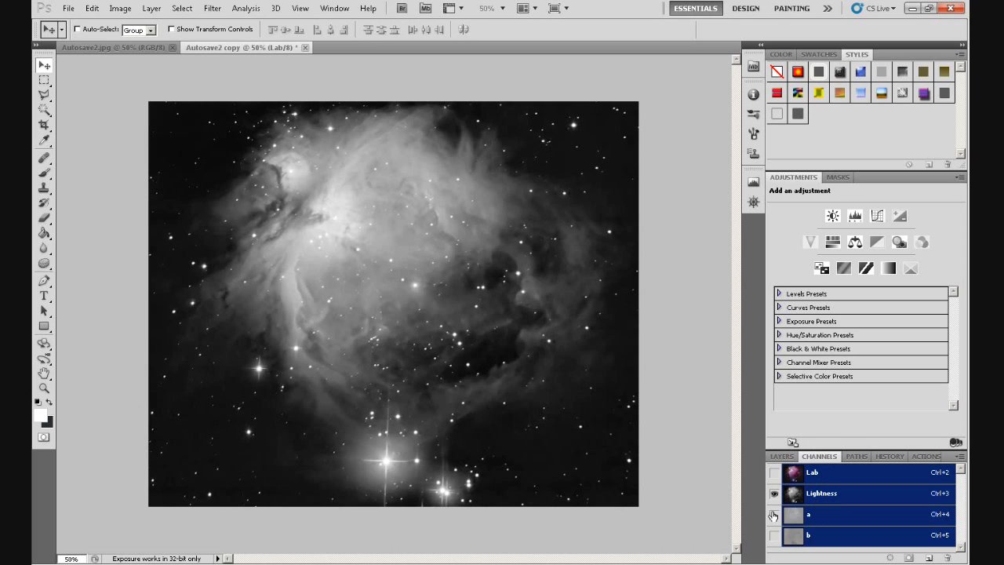
Toggle the a and b colour channels into view, then return to Lightness alone
left_click(774, 514)
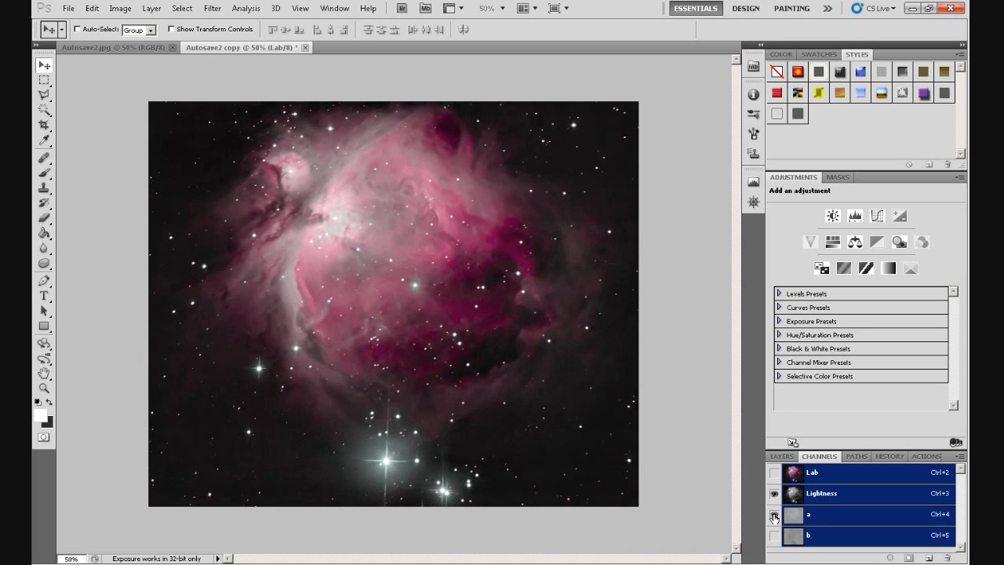
left_click(774, 514)
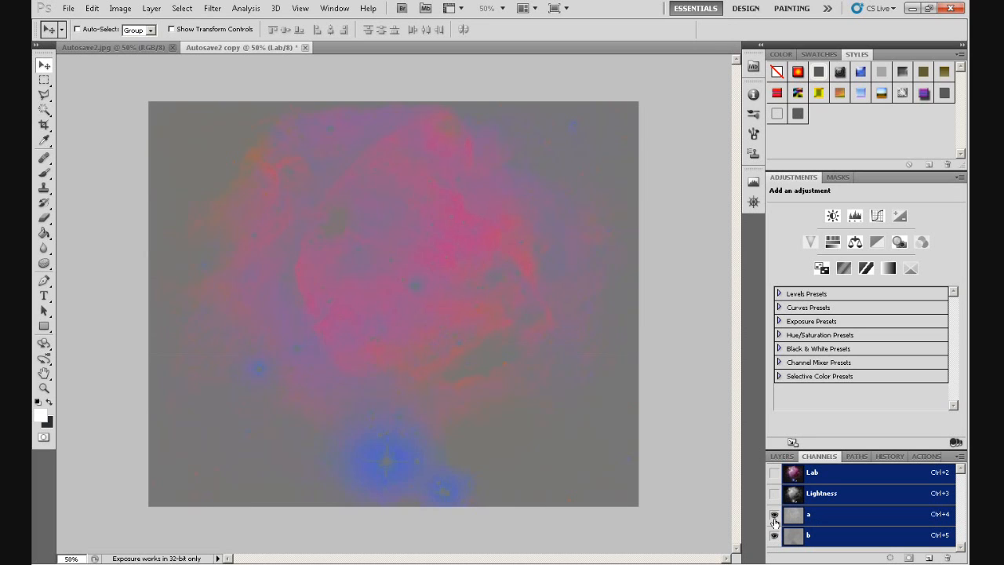
left_click(775, 513)
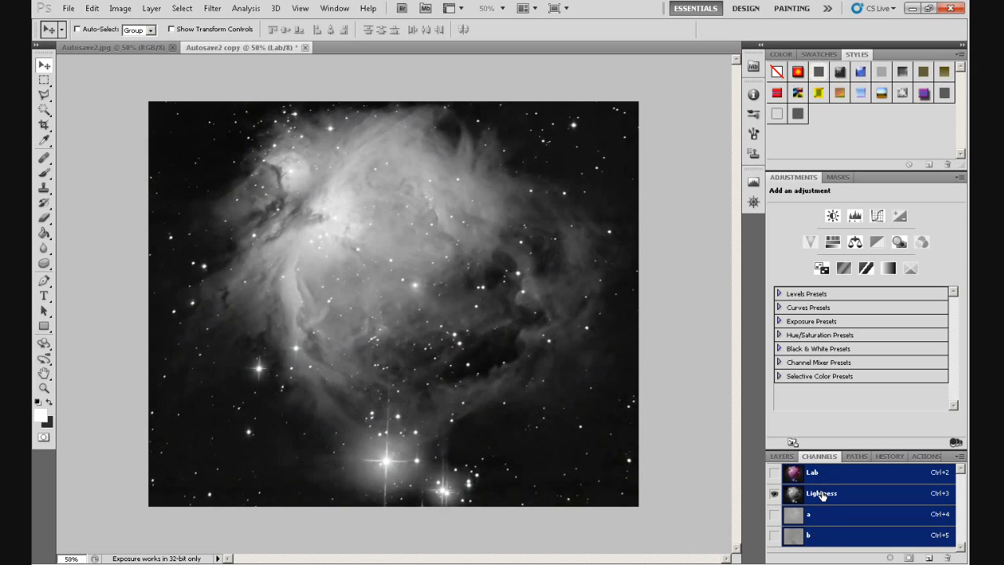
Select the Lightness channel of the Lab copy
left_click(821, 492)
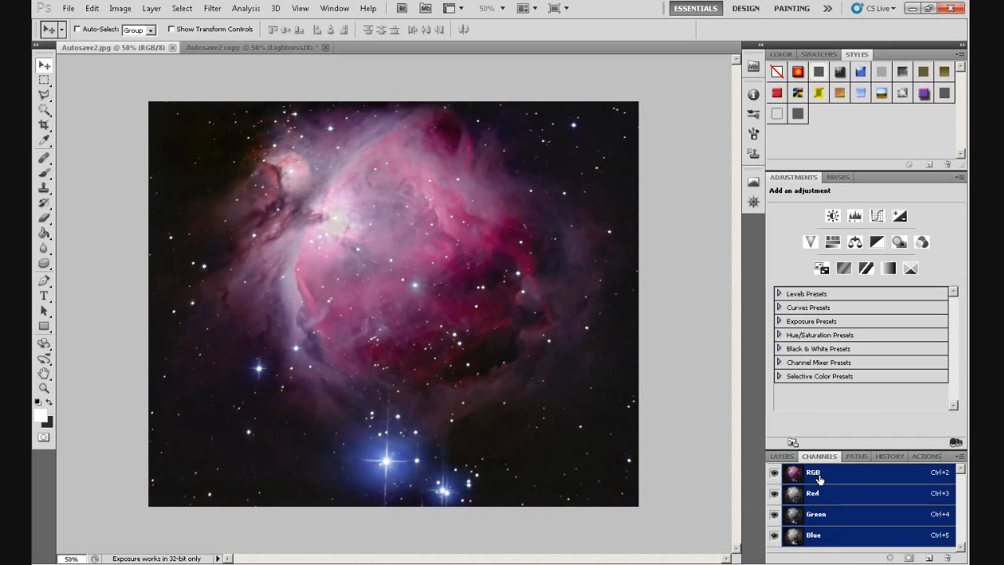
mouse_move(822, 465)
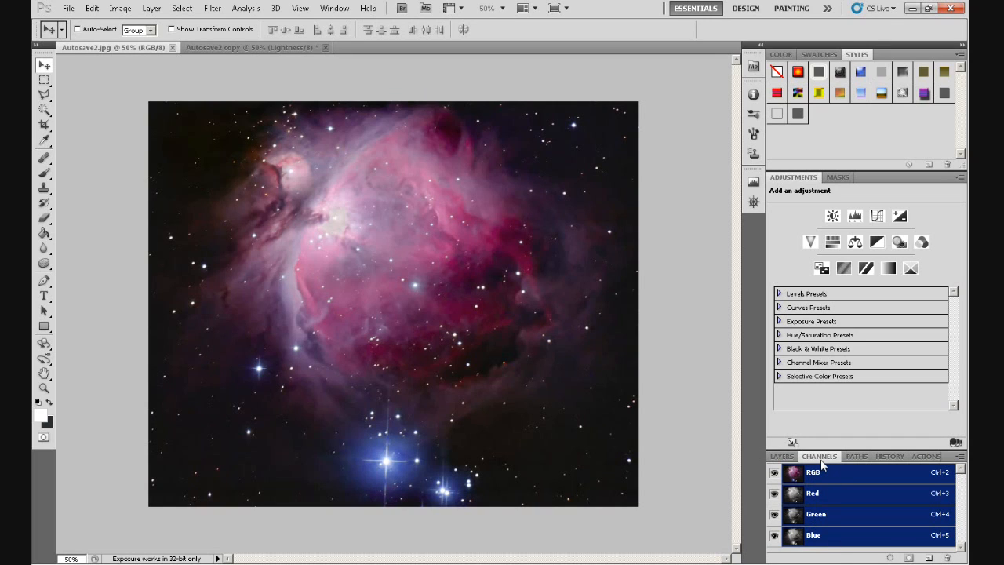
mouse_move(820, 464)
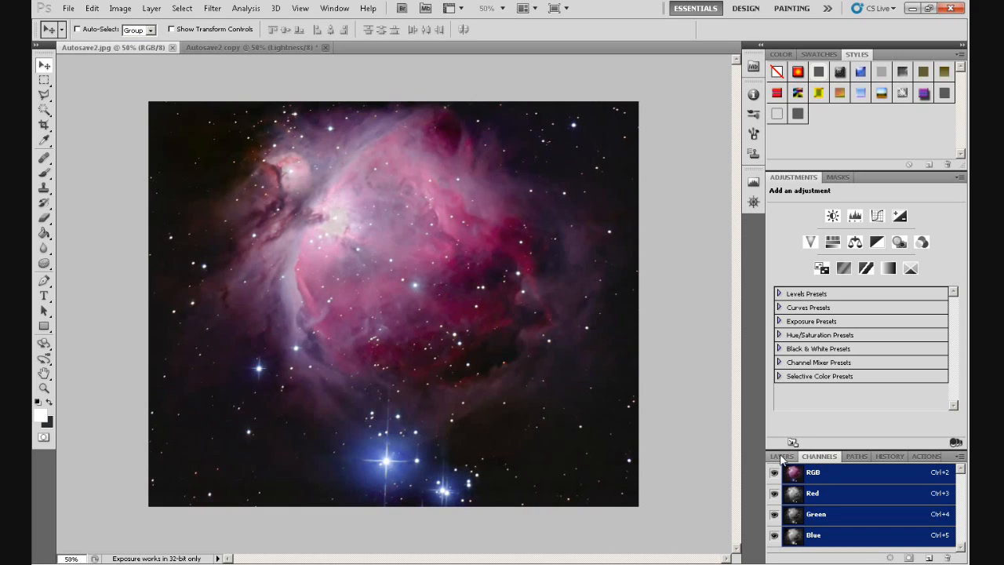
Show the Layers panel and set Layer 1's blend mode to Luminosity
left_click(781, 456)
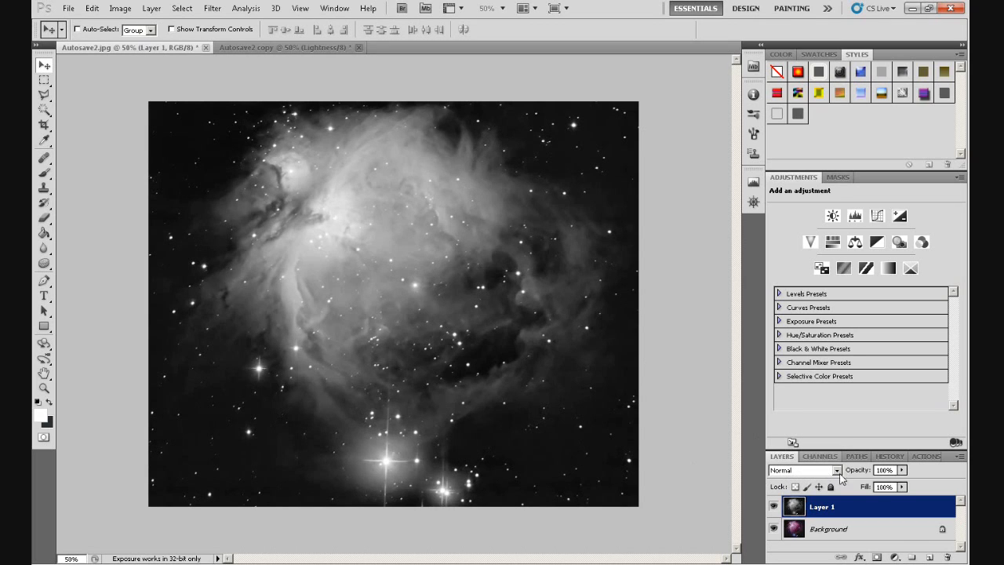
mouse_move(719, 458)
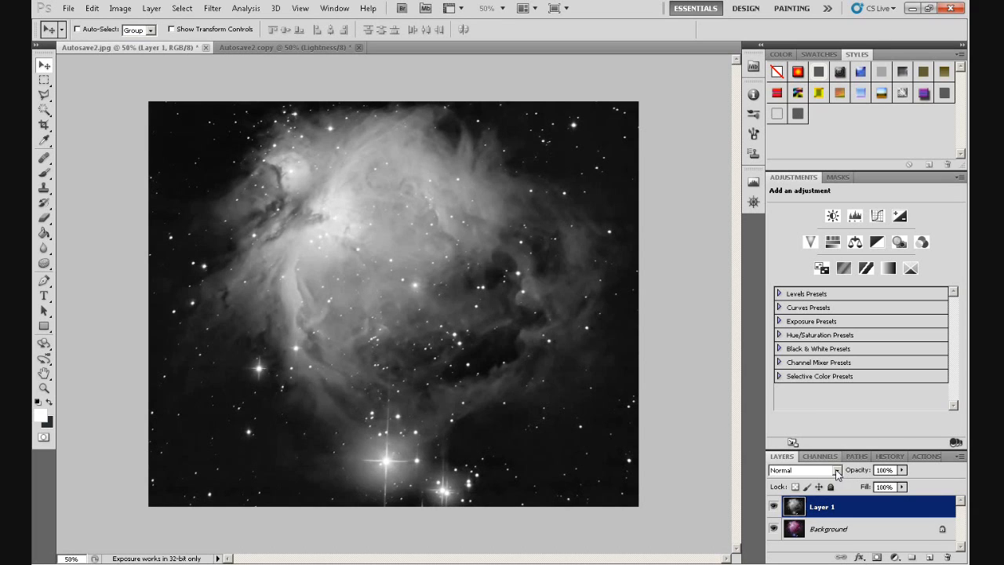
left_click(835, 470)
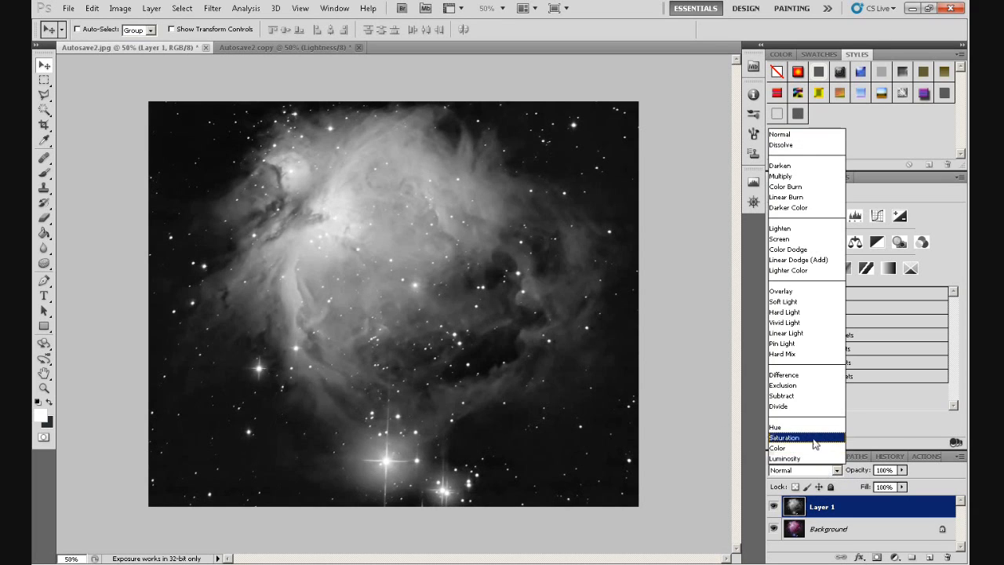
mouse_move(804, 458)
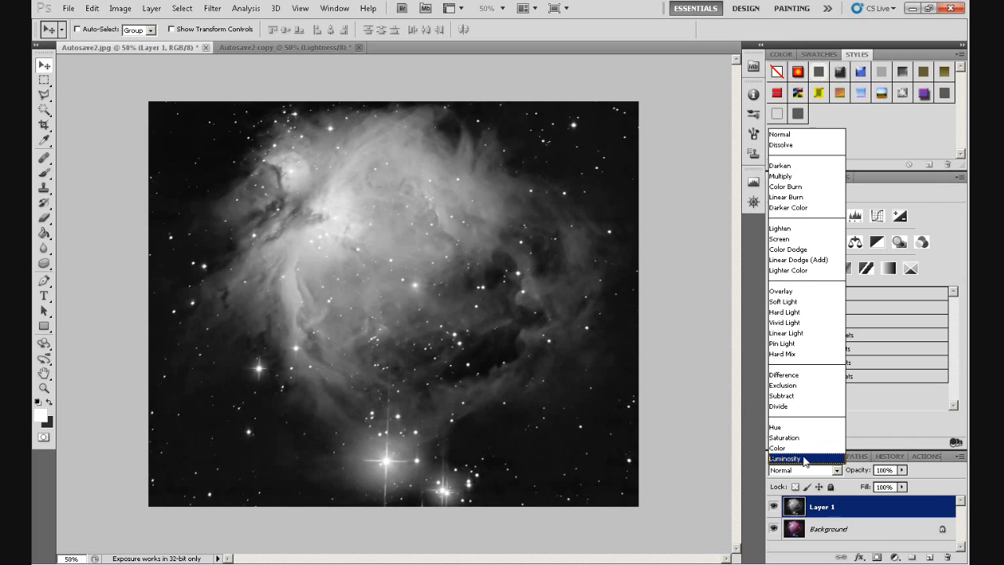
left_click(785, 458)
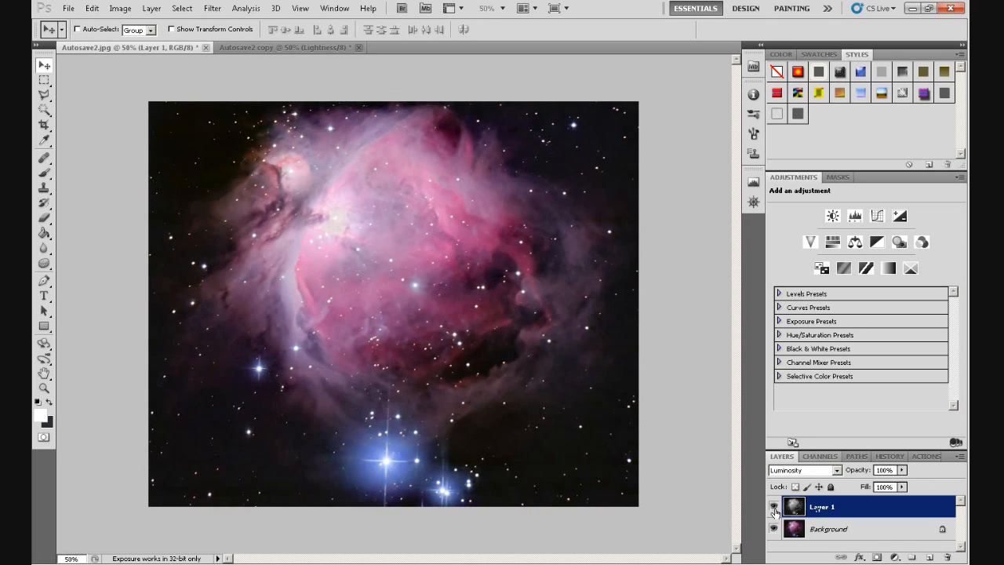
mouse_move(773, 506)
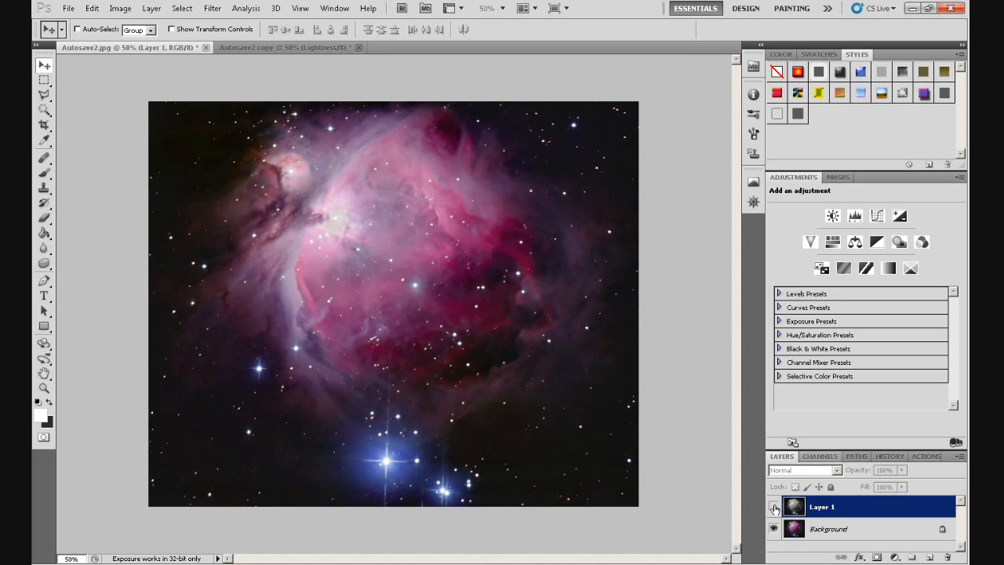
Toggle Layer 1's visibility to compare the brightened nebula with the original
left_click(774, 507)
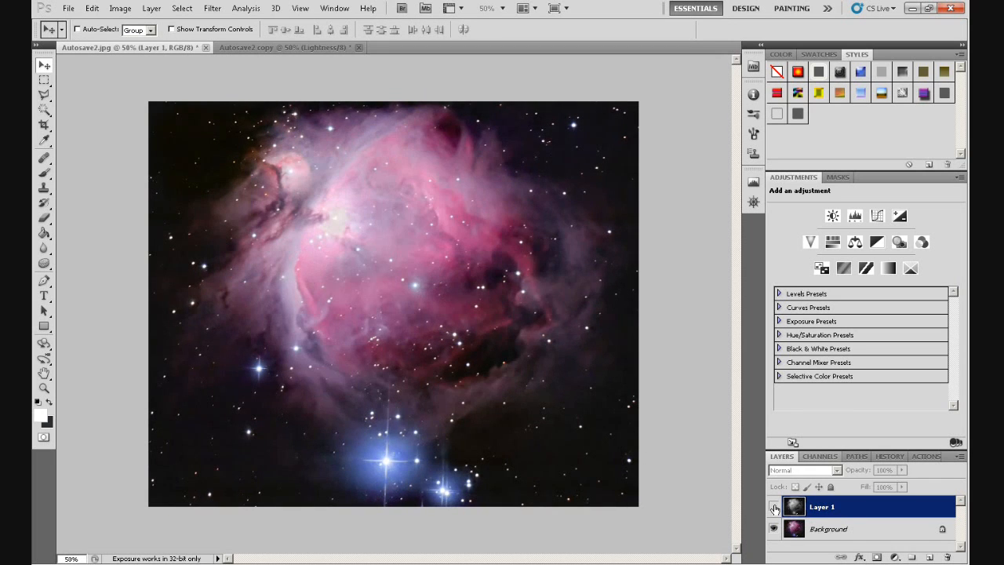
left_click(803, 470)
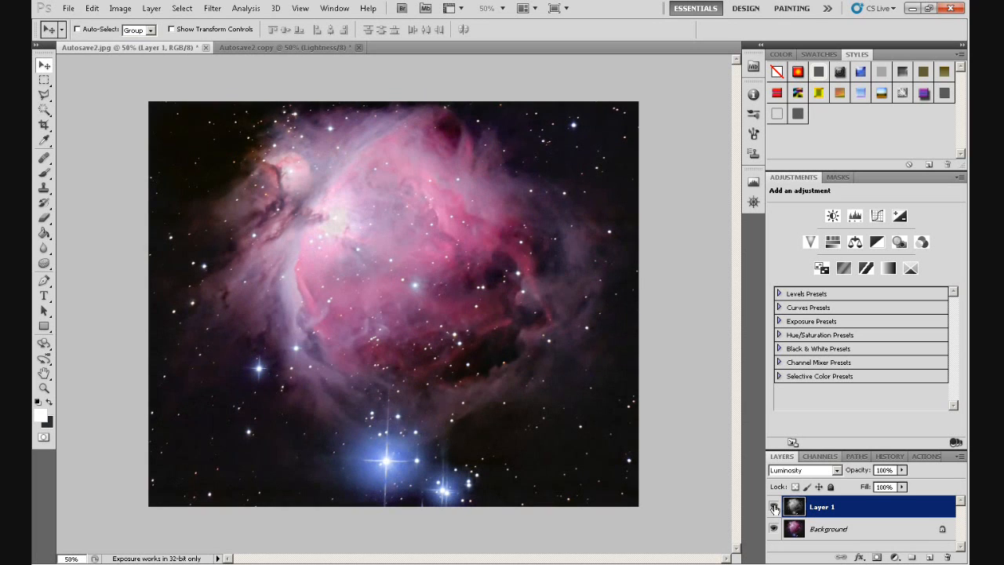
left_click(772, 506)
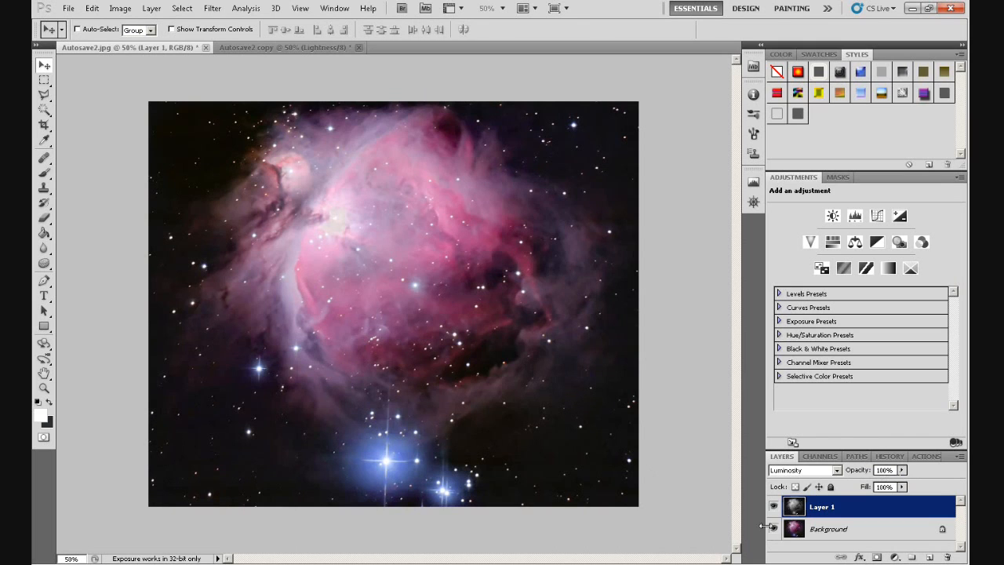
left_click(774, 505)
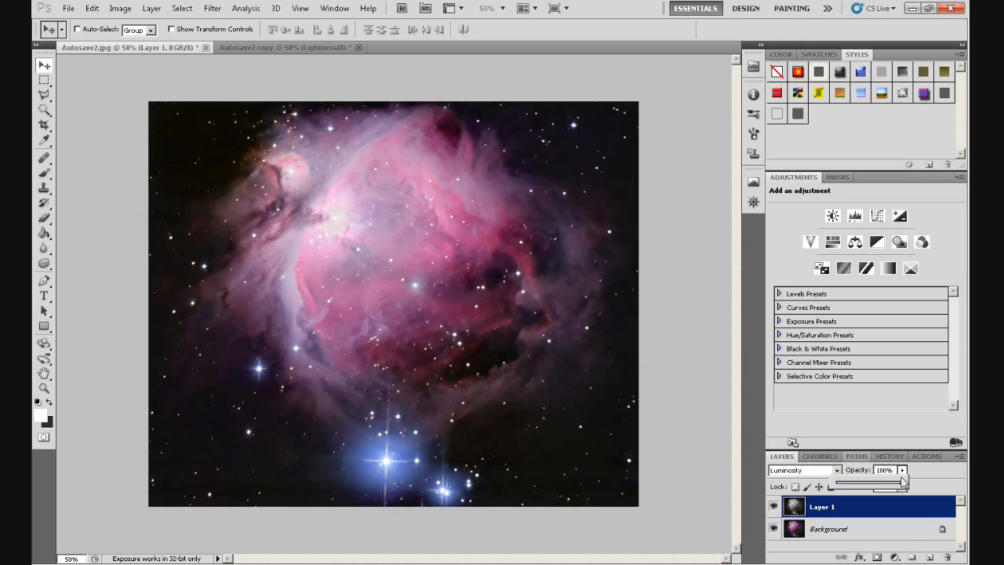
Lower Layer 1's opacity to 70% and toggle the layer to judge the gentler effect
left_click_drag(902, 484, 884, 484)
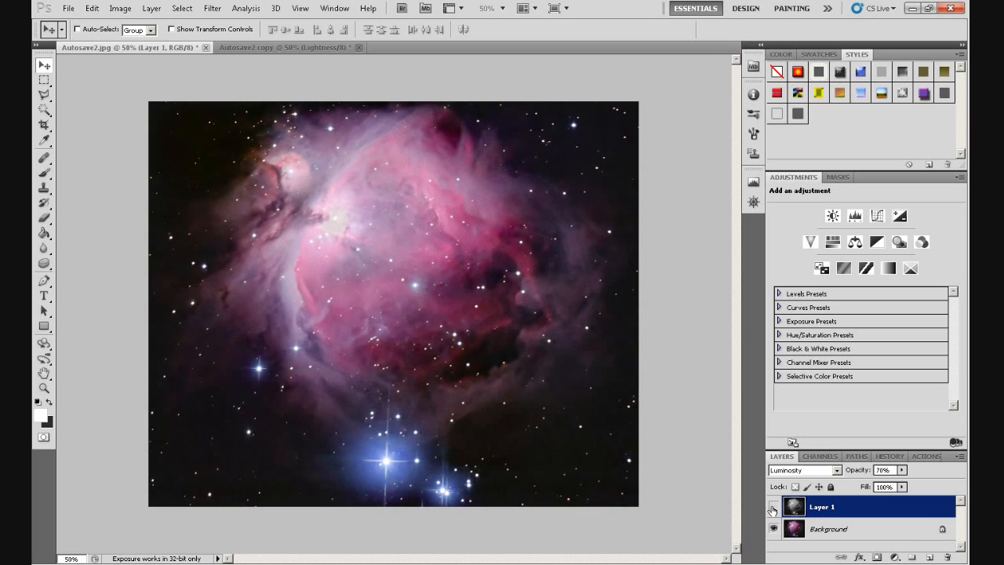
left_click(804, 469)
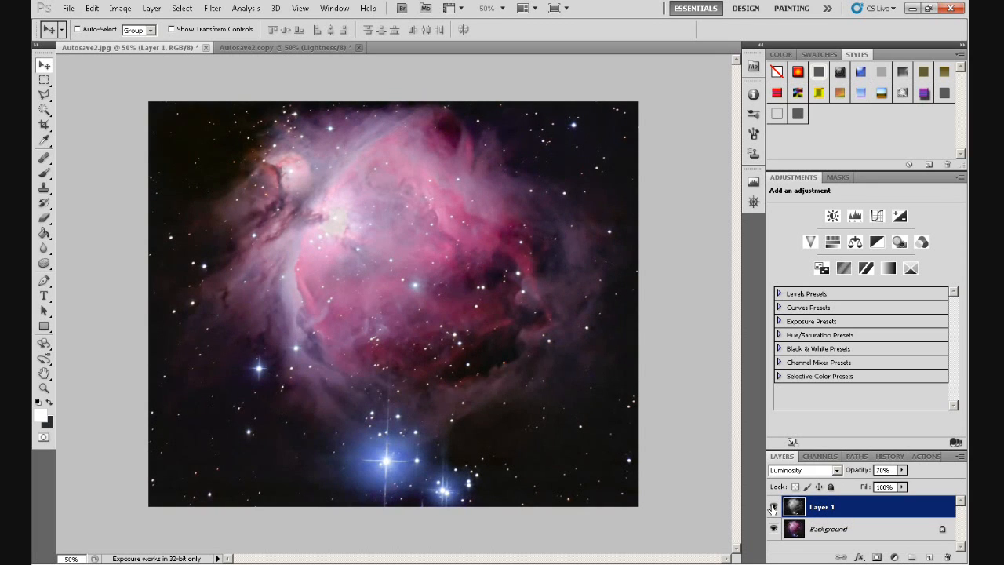
left_click(772, 506)
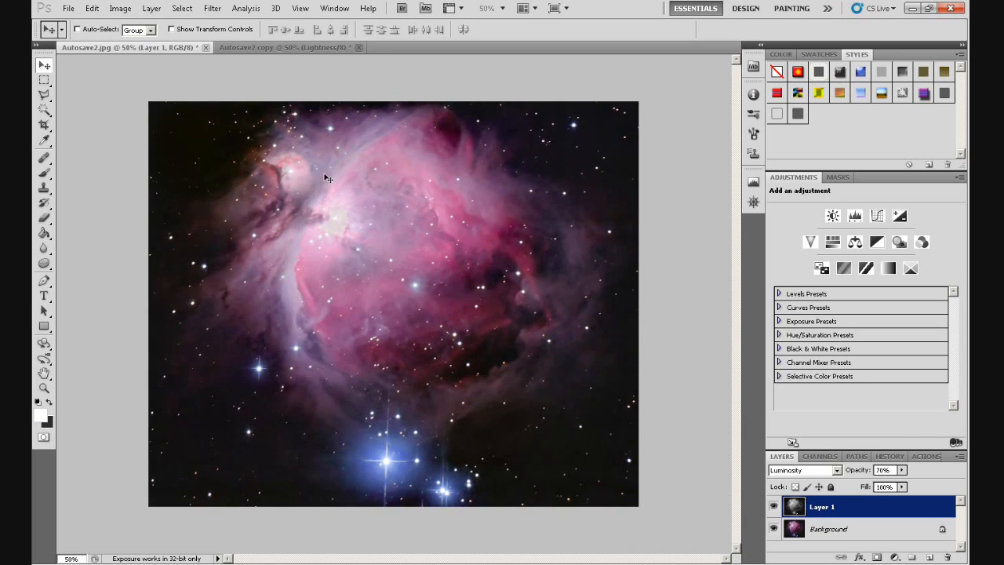
mouse_move(445, 361)
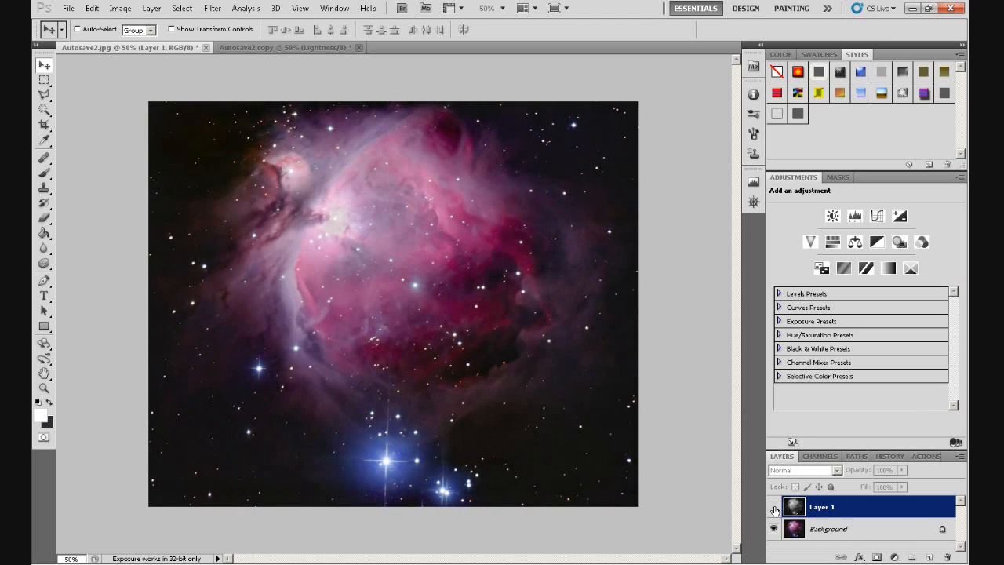
left_click(774, 506)
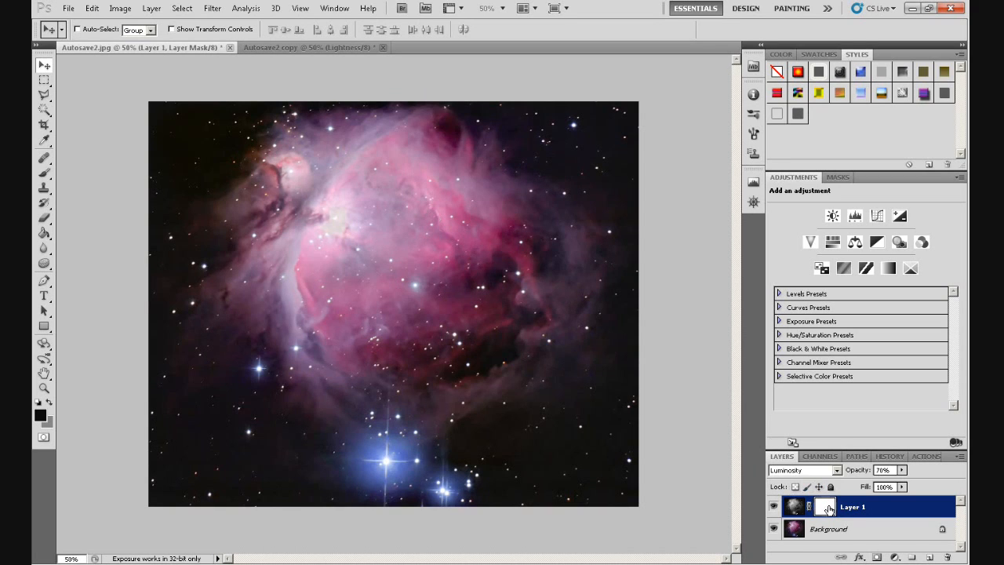
Target Layer 1's white layer mask and pick a tool for painting it
left_click(825, 506)
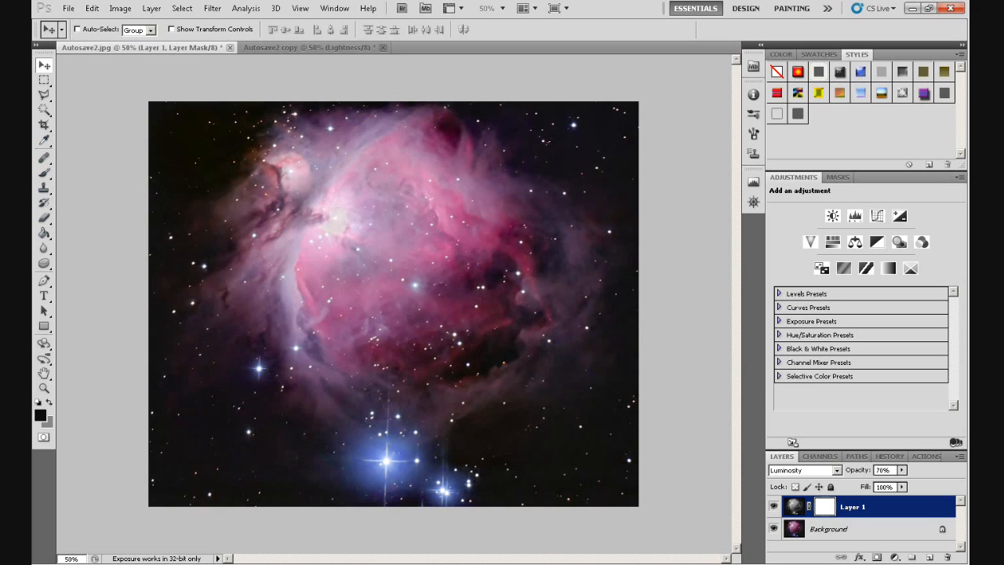
left_click(45, 172)
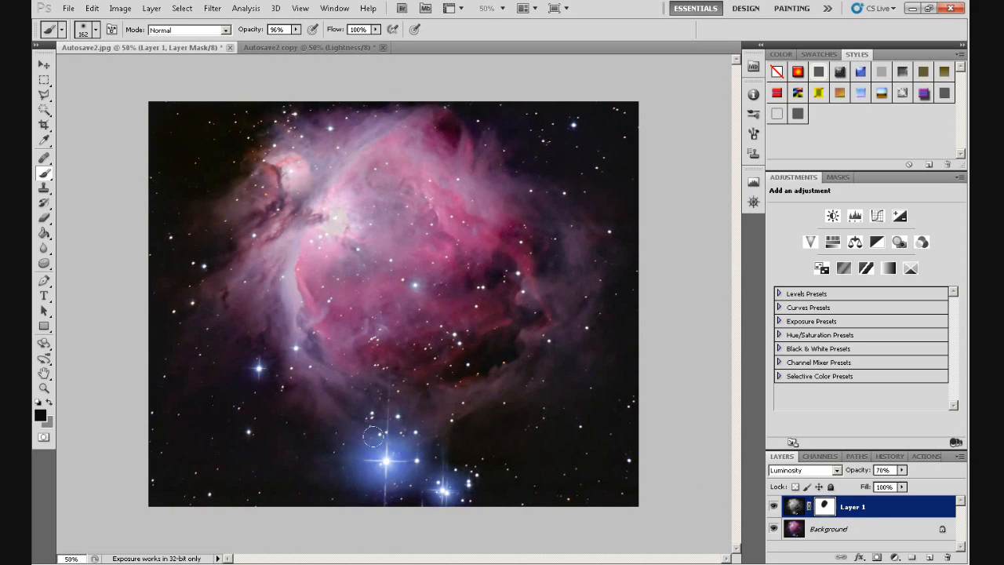
Toggle Layer 1 off and on to check the protected core and blue stars
left_click(774, 505)
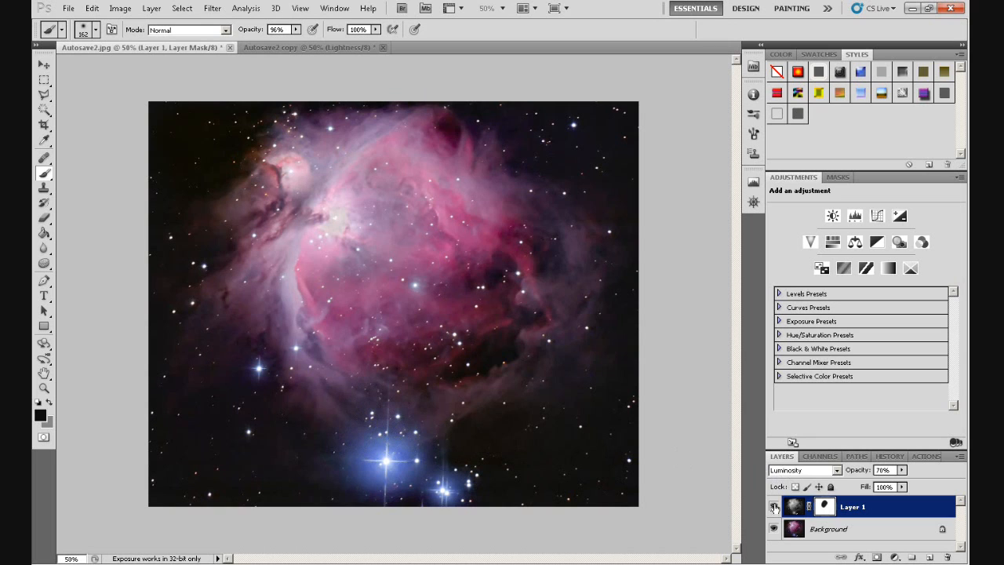
left_click(774, 506)
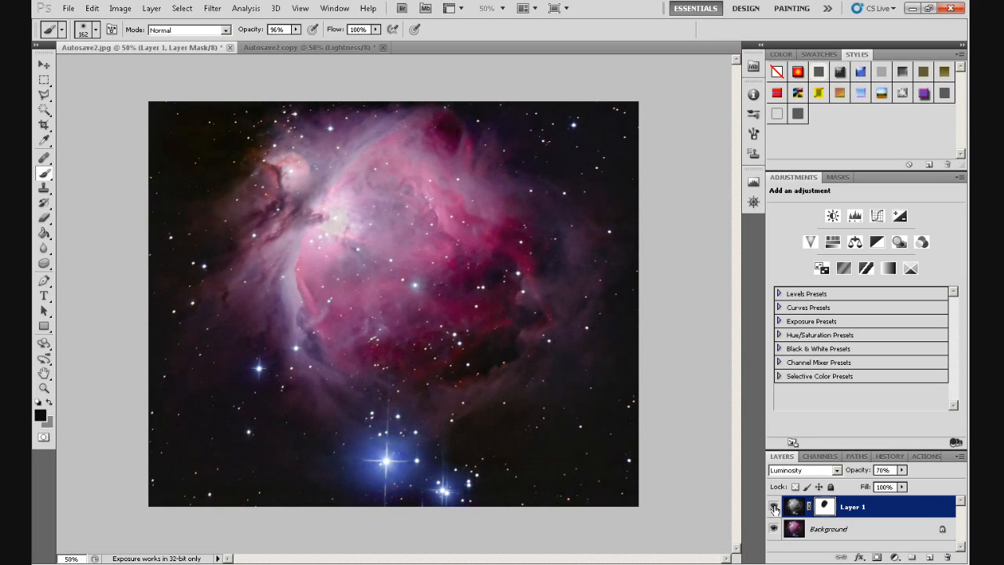
left_click(773, 505)
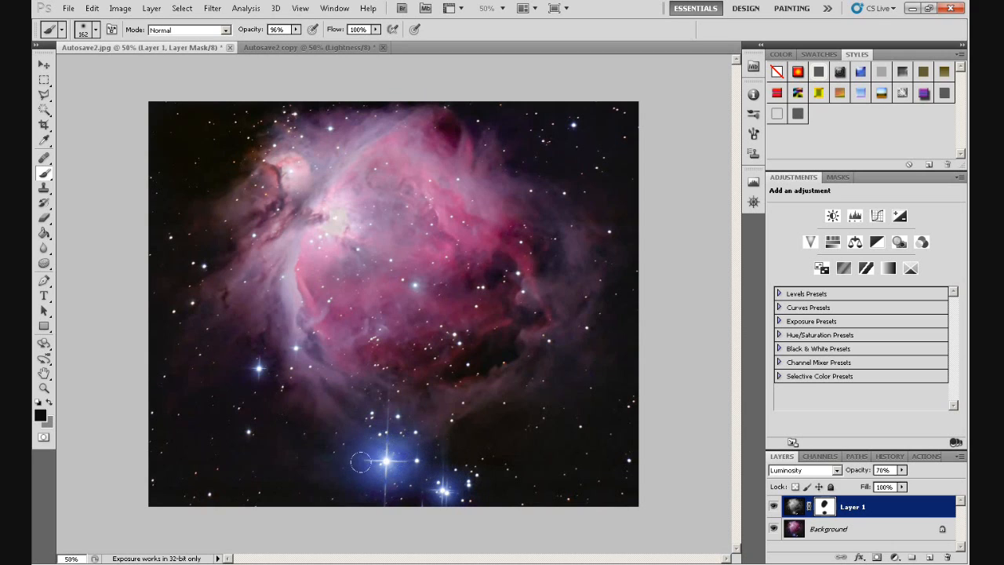
mouse_move(434, 467)
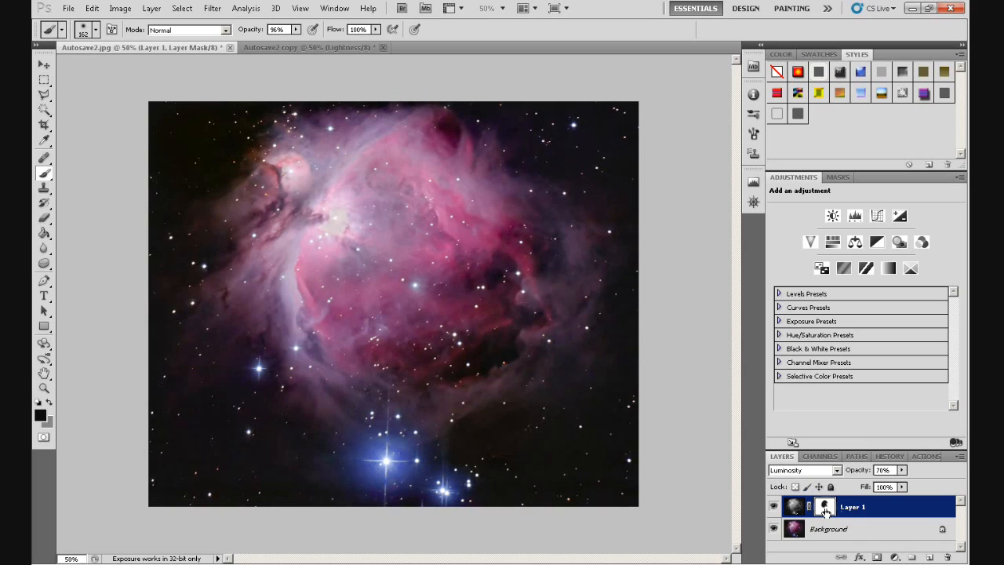
mouse_move(824, 507)
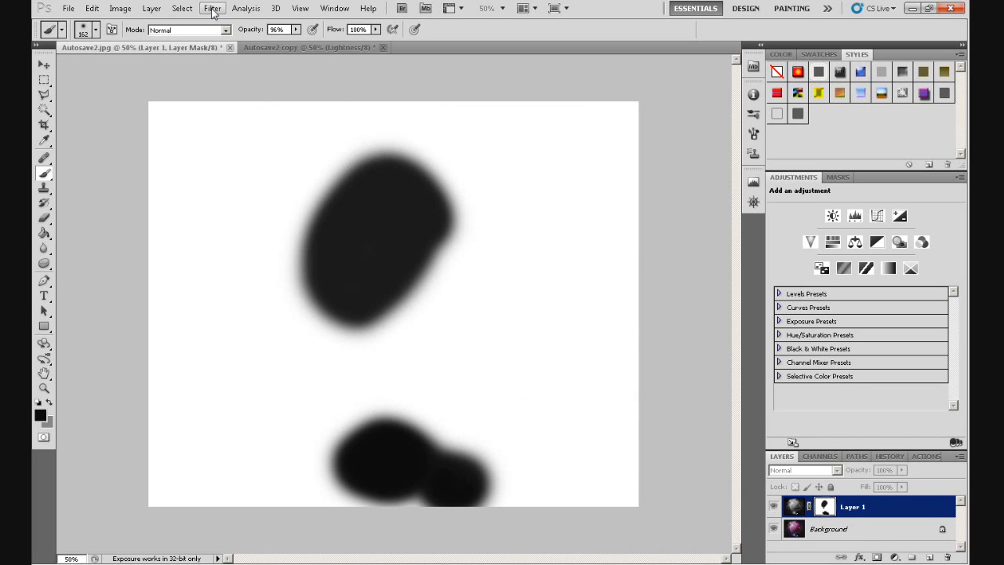
Soften Layer 1's mask with a Gaussian Blur of radius 24.2 pixels
left_click(213, 8)
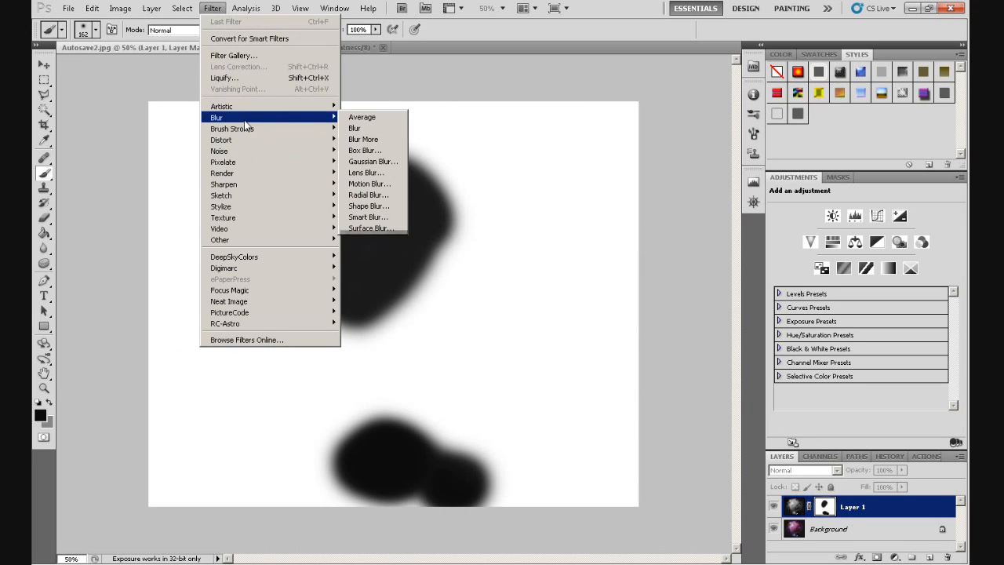
mouse_move(368, 161)
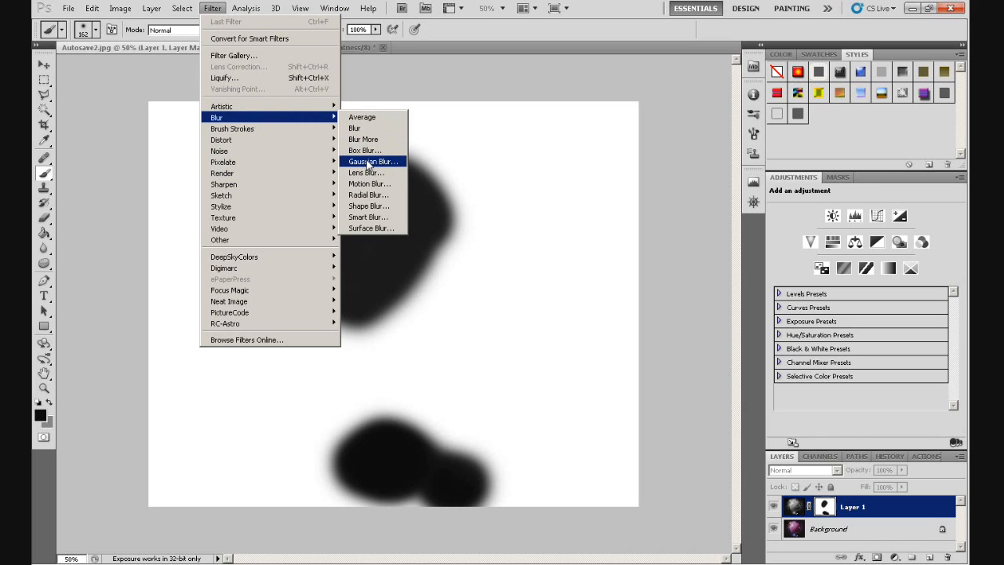
left_click(373, 161)
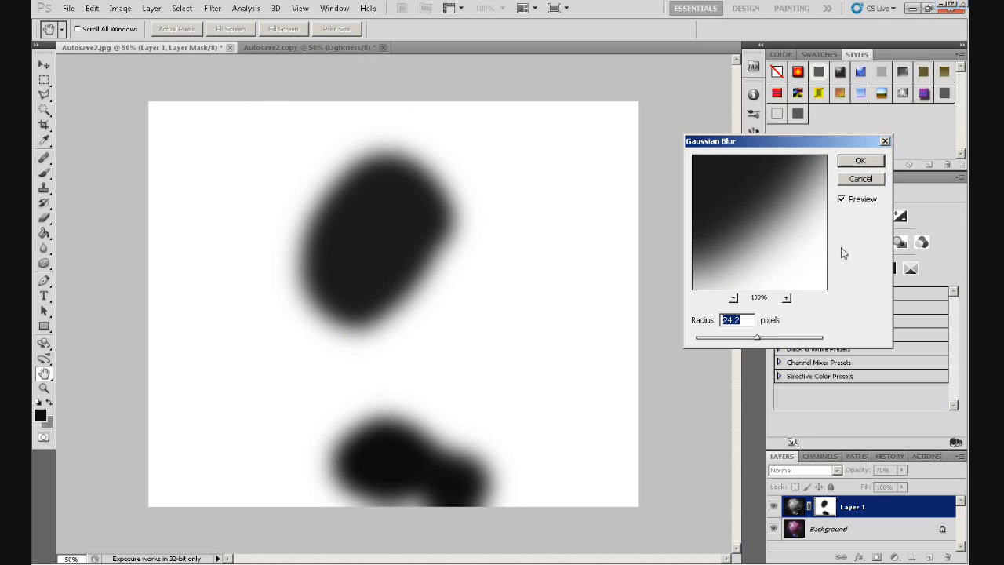
left_click(841, 198)
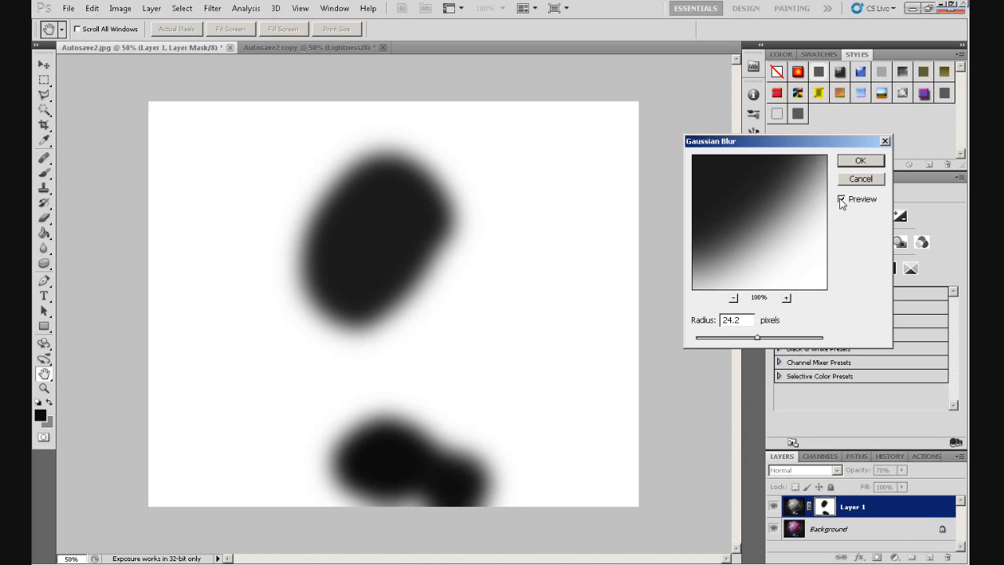
left_click(860, 160)
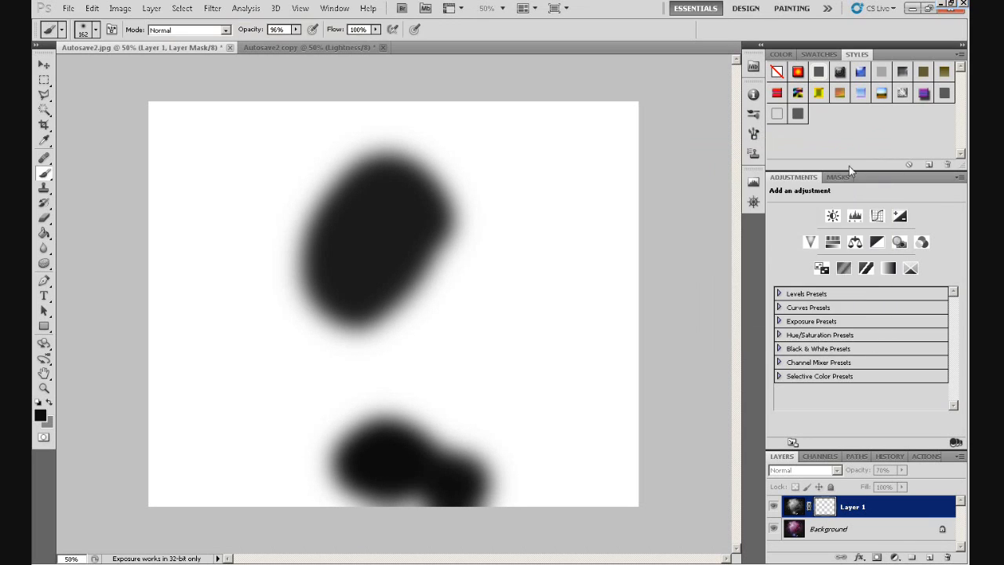
left_click(794, 505)
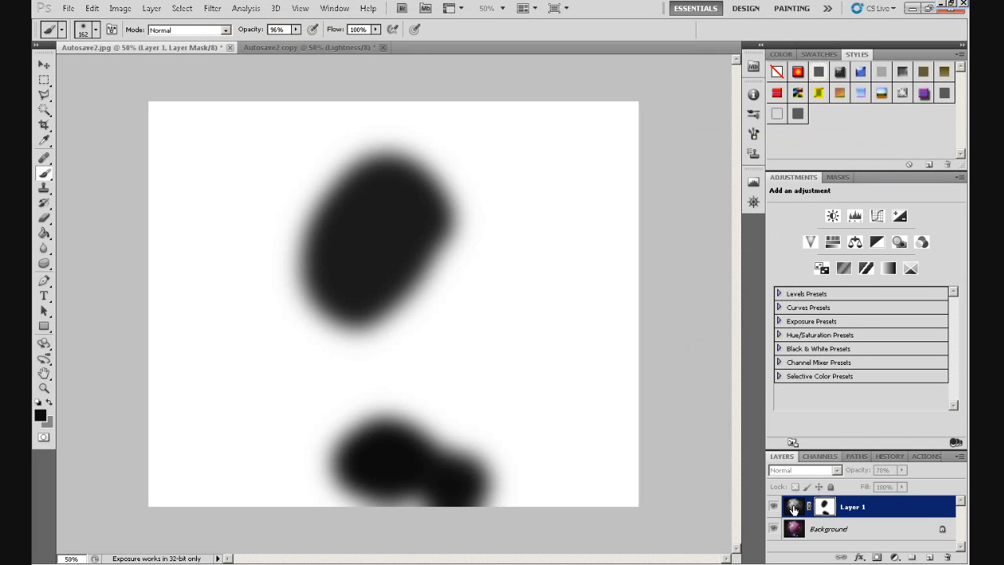
Leave mask view, select the Move tool, and toggle Layer 1 to compare
left_click(803, 469)
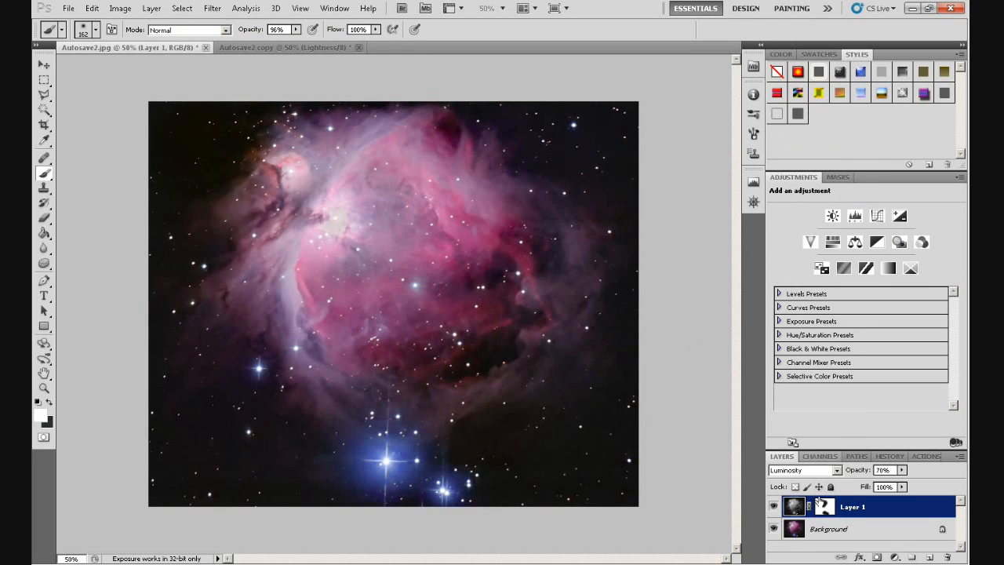
mouse_move(824, 506)
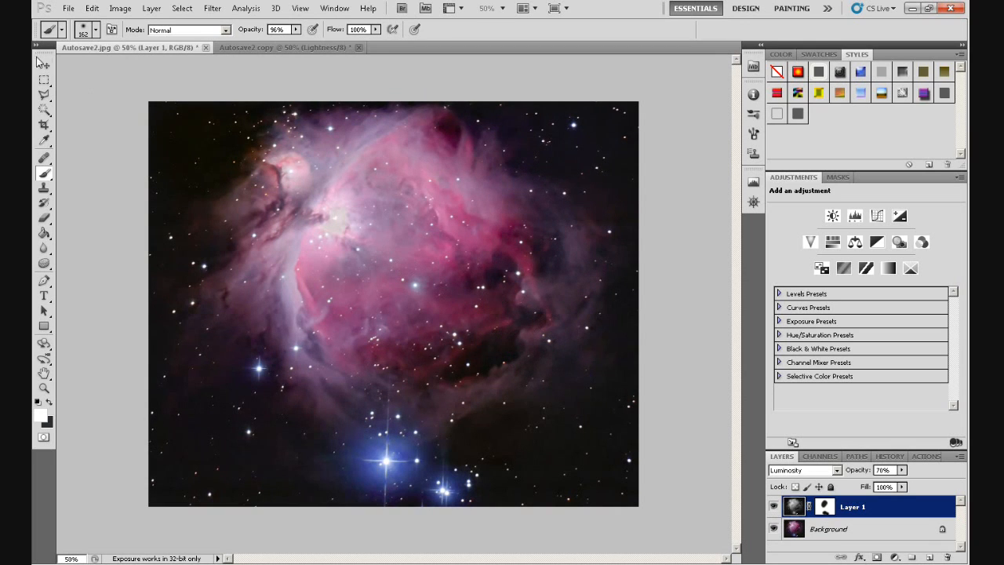
left_click(45, 65)
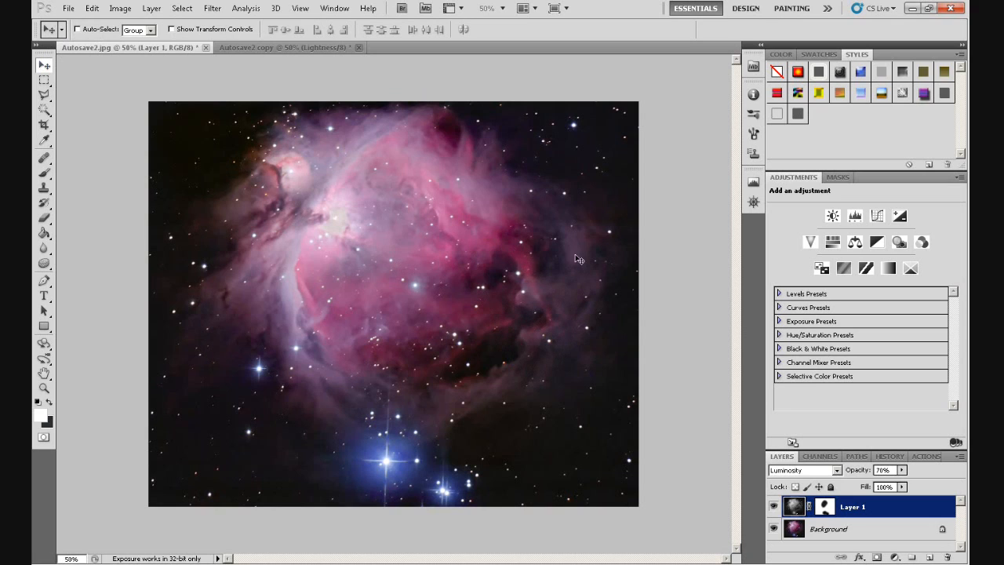
mouse_move(731, 472)
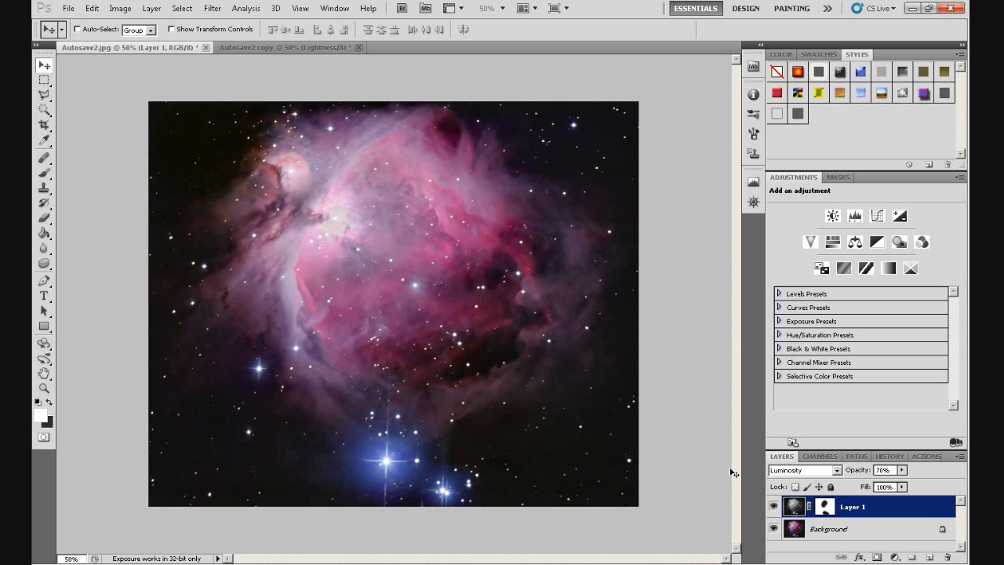
left_click(773, 505)
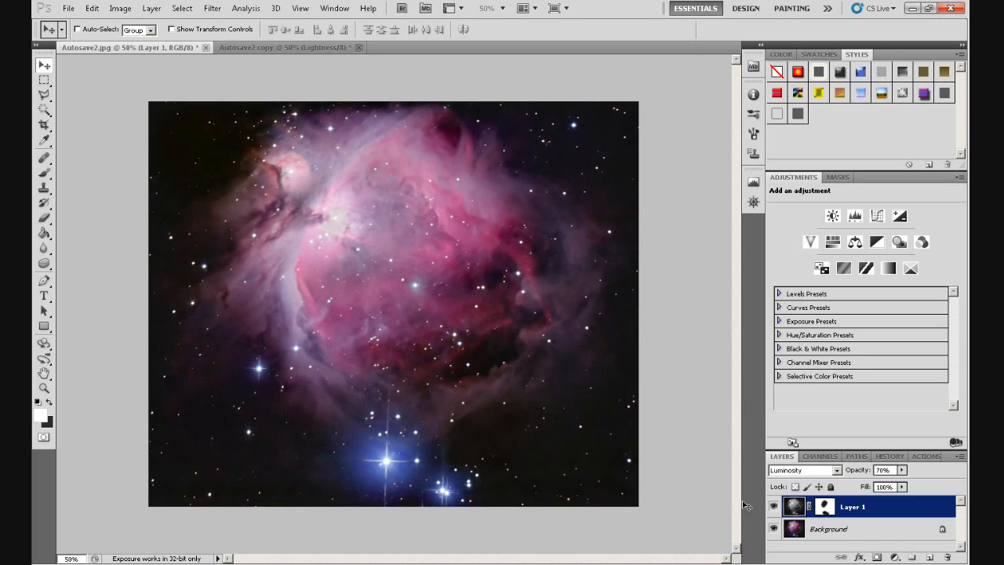
mouse_move(759, 516)
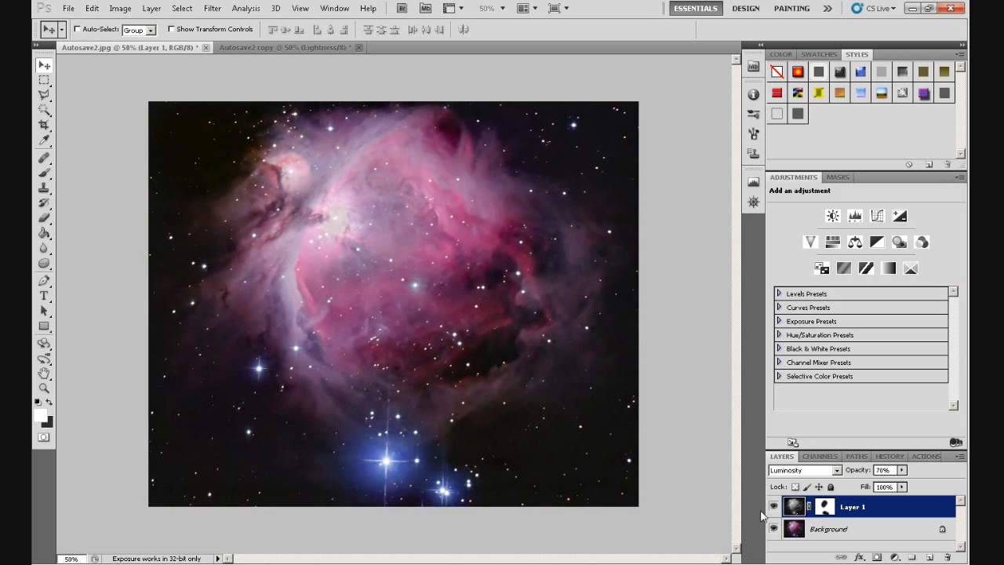
left_click(772, 506)
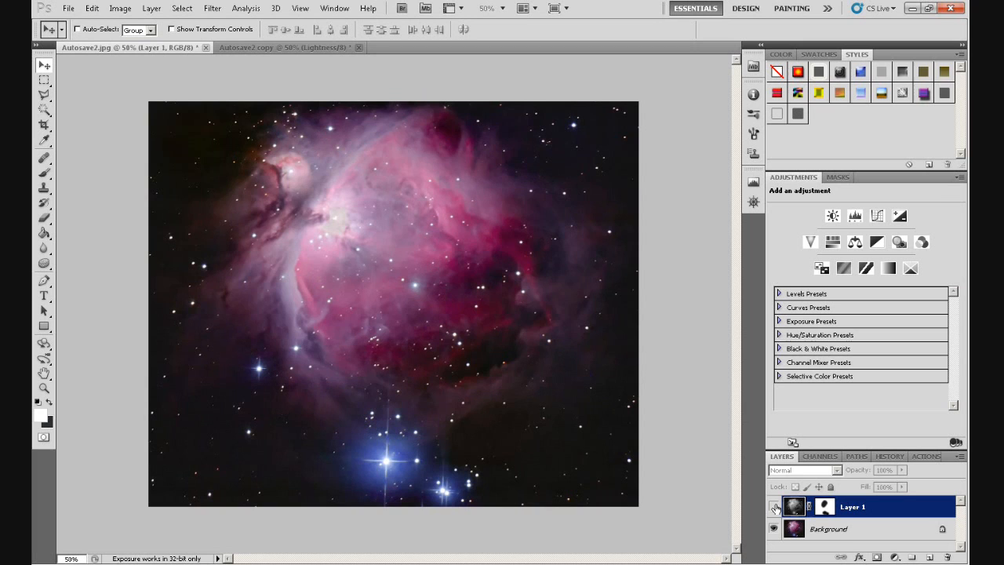
left_click(800, 470)
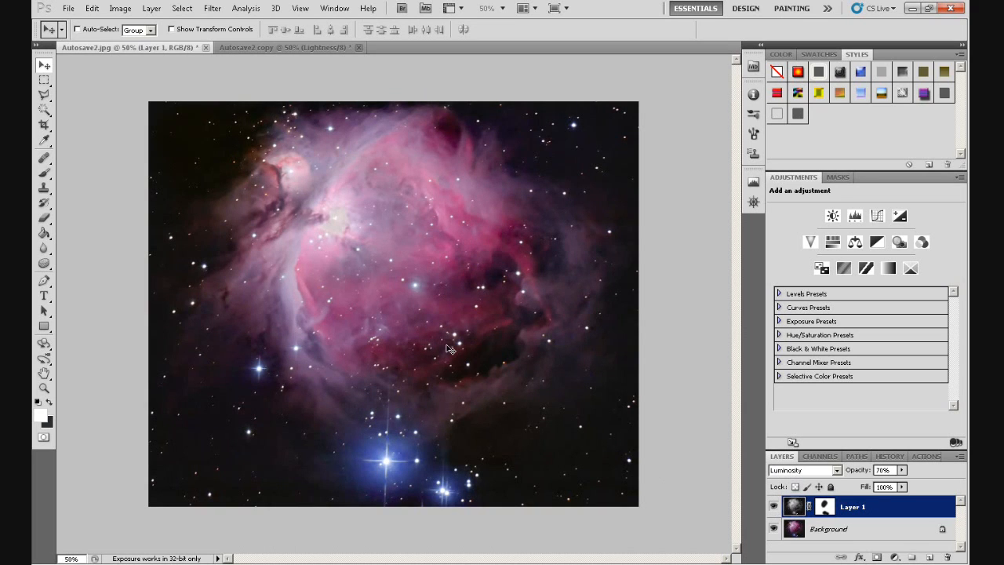
mouse_move(459, 342)
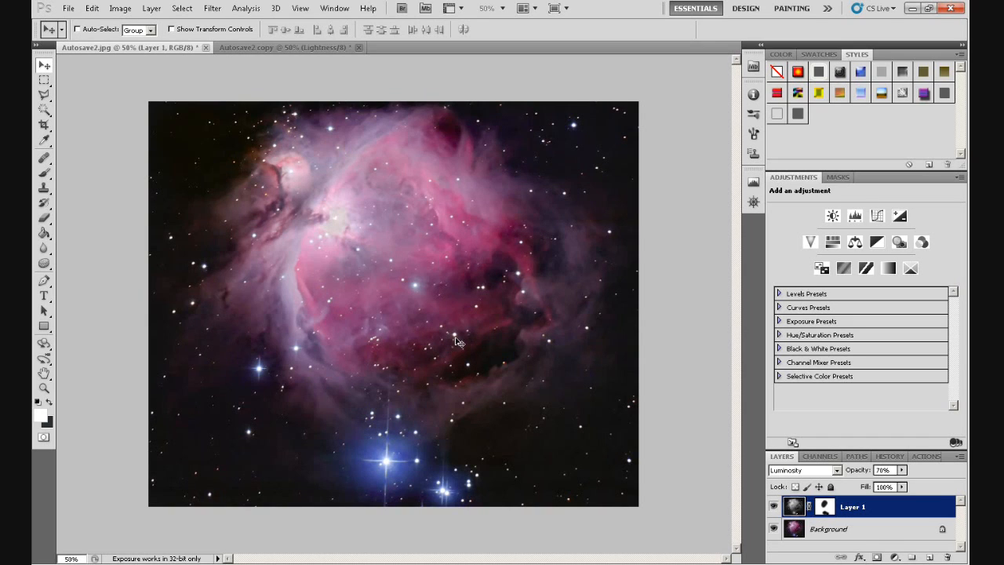
mouse_move(531, 269)
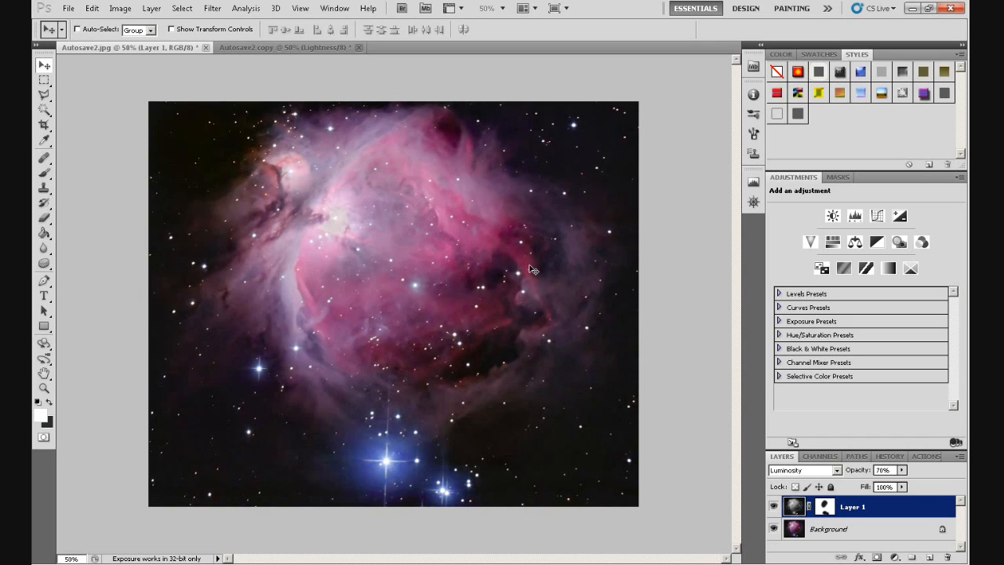
mouse_move(536, 276)
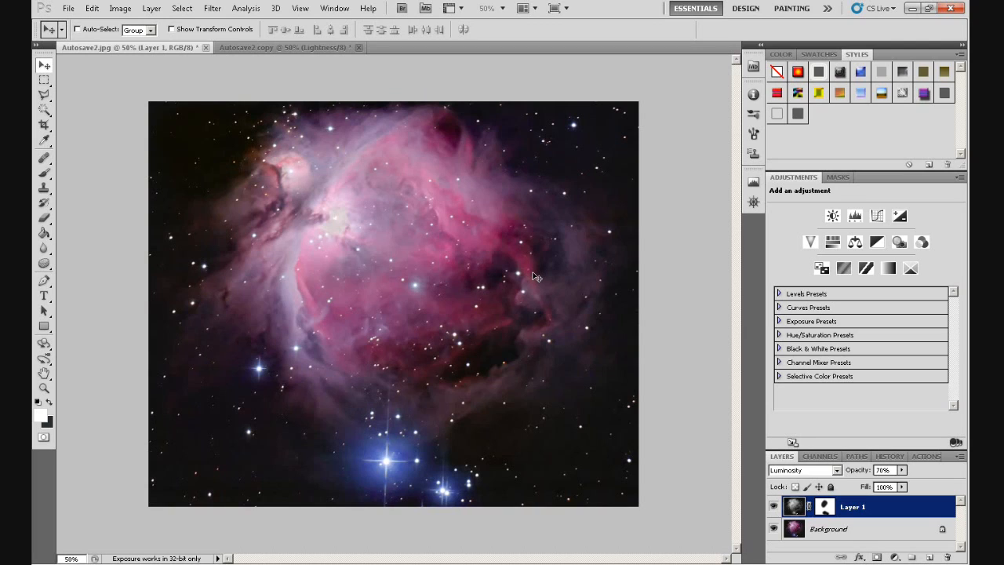
mouse_move(518, 277)
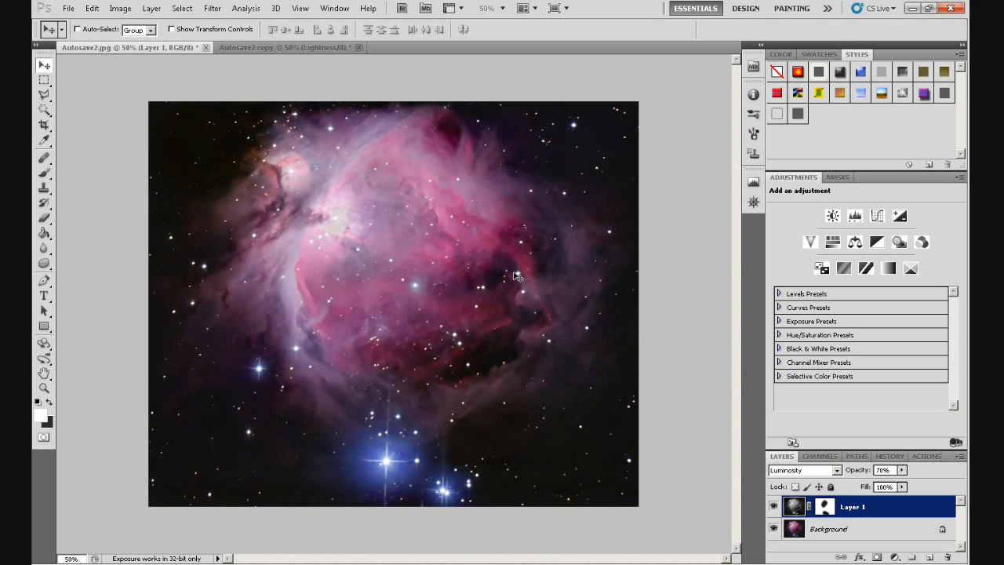
mouse_move(541, 285)
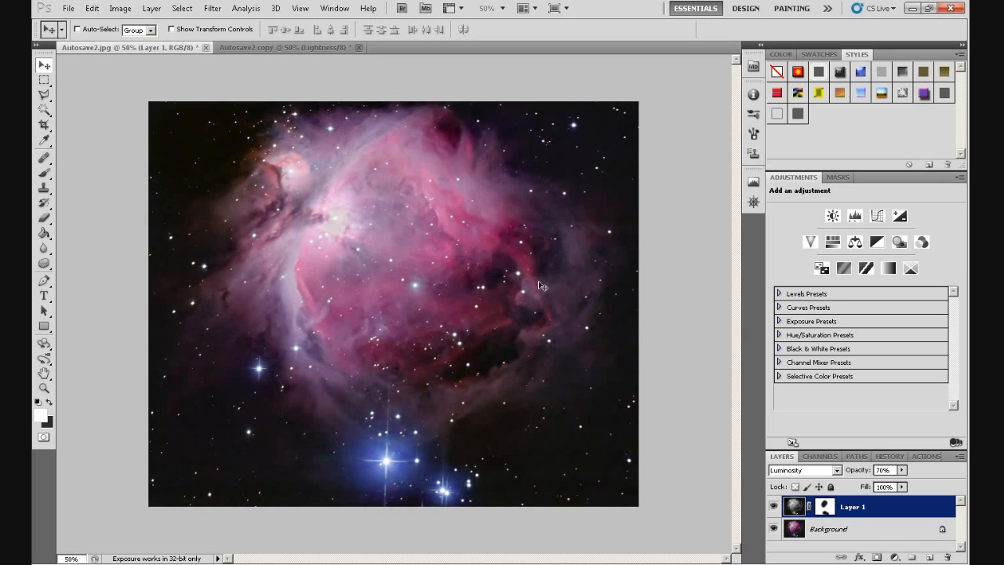
mouse_move(537, 294)
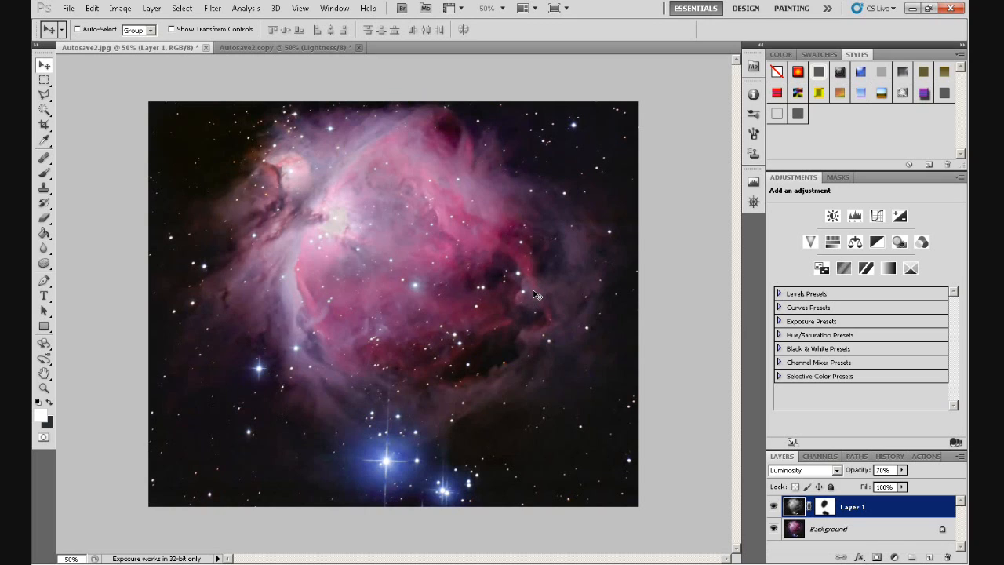